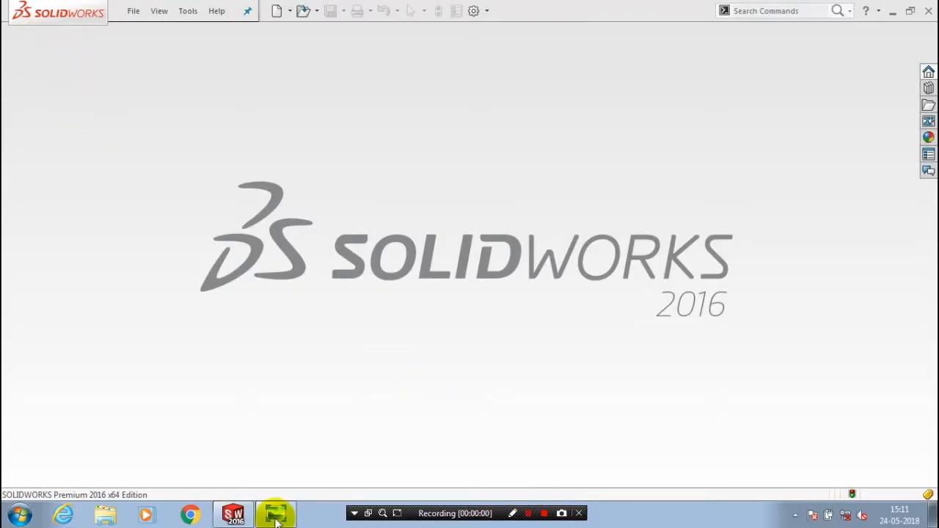
- Open the Cover Plate reference drawing in Windows Photo Viewer from the taskbar
click(276, 513)
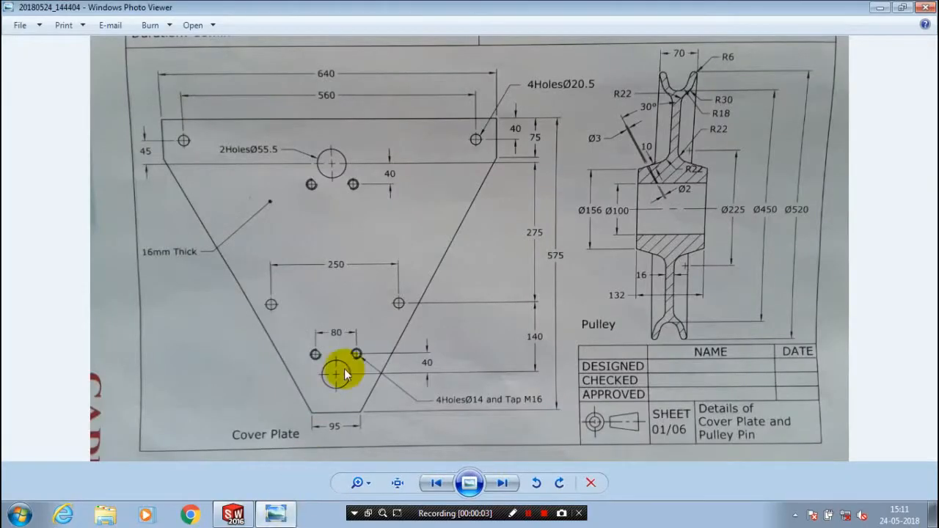
mouse_move(249, 440)
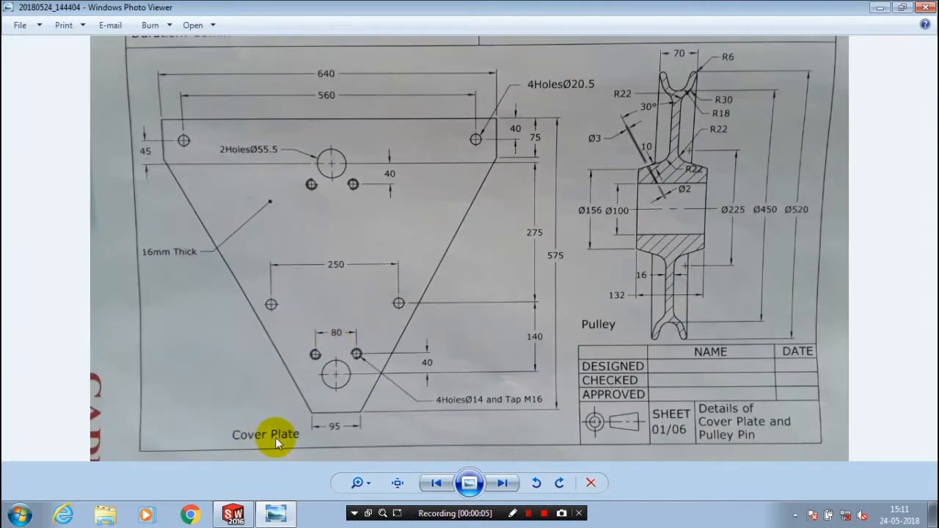
mouse_move(286, 106)
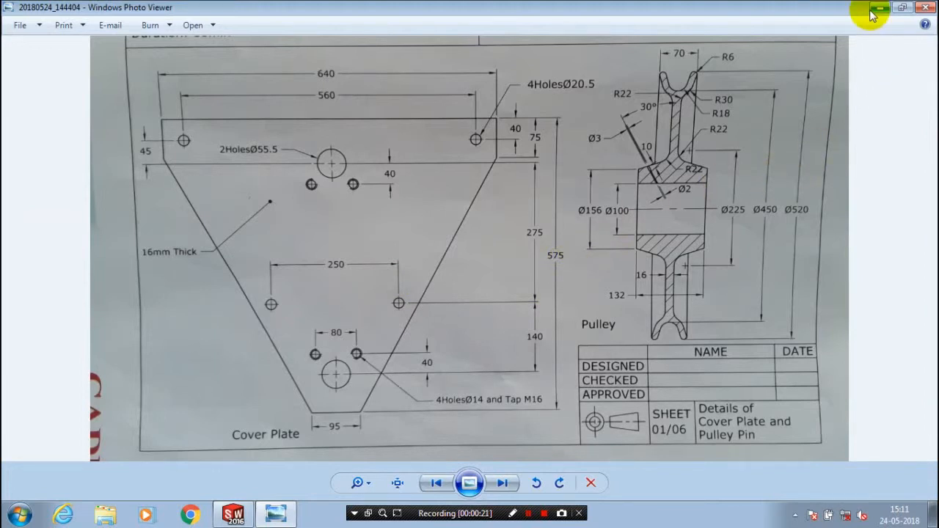
- Create a new part document, Part2, and select the Front Plane to sketch on
click(232, 514)
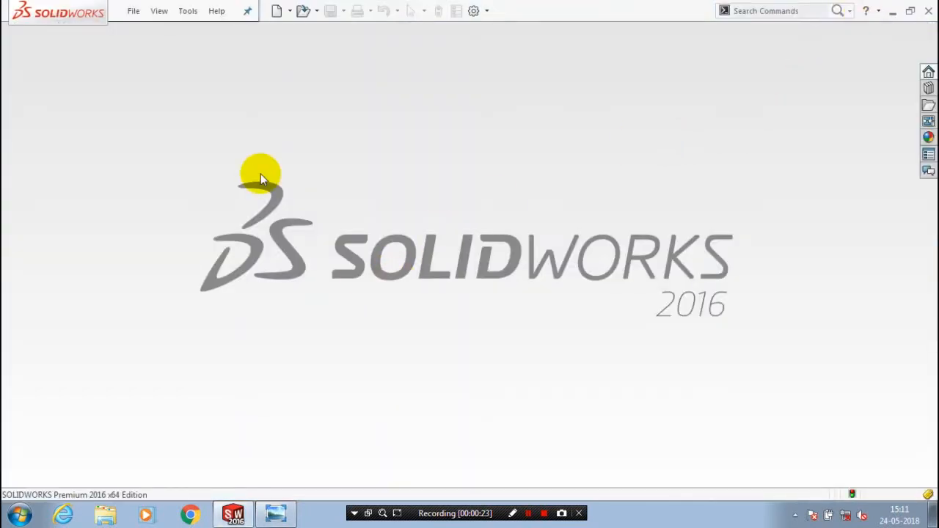
click(276, 10)
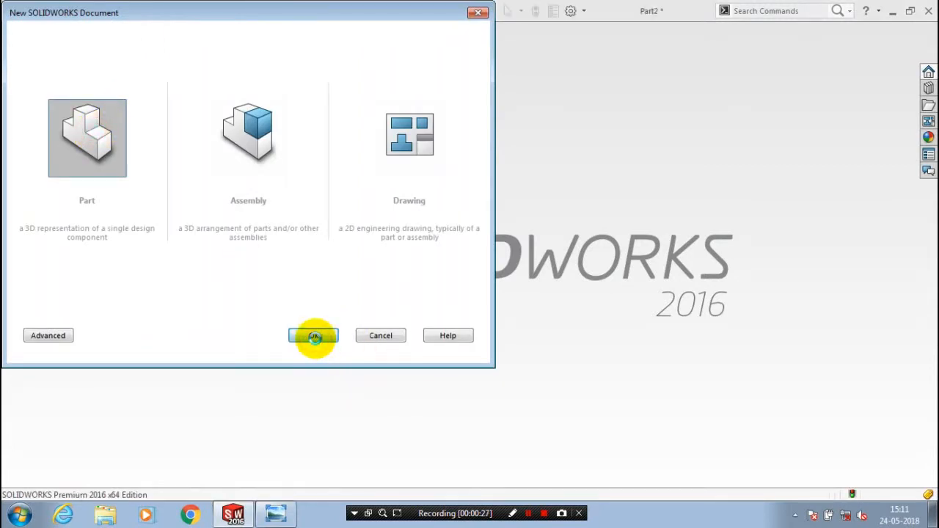
click(314, 335)
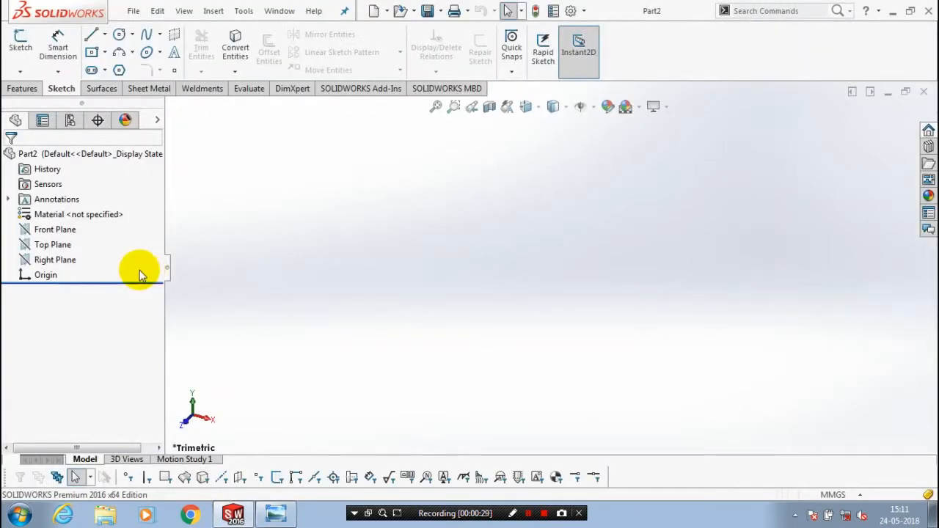
click(54, 229)
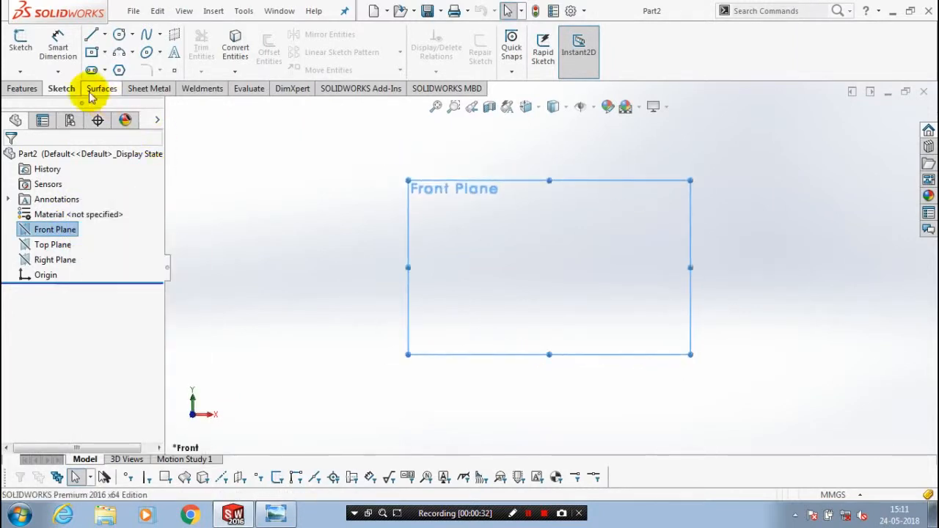
- Draw a vertical centerline through the origin and the right half of the plate outline
click(105, 33)
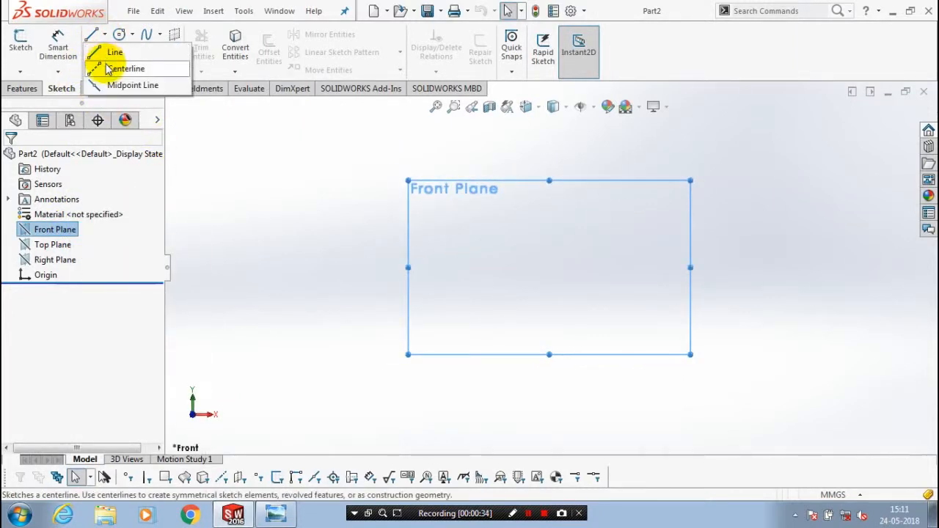
click(127, 68)
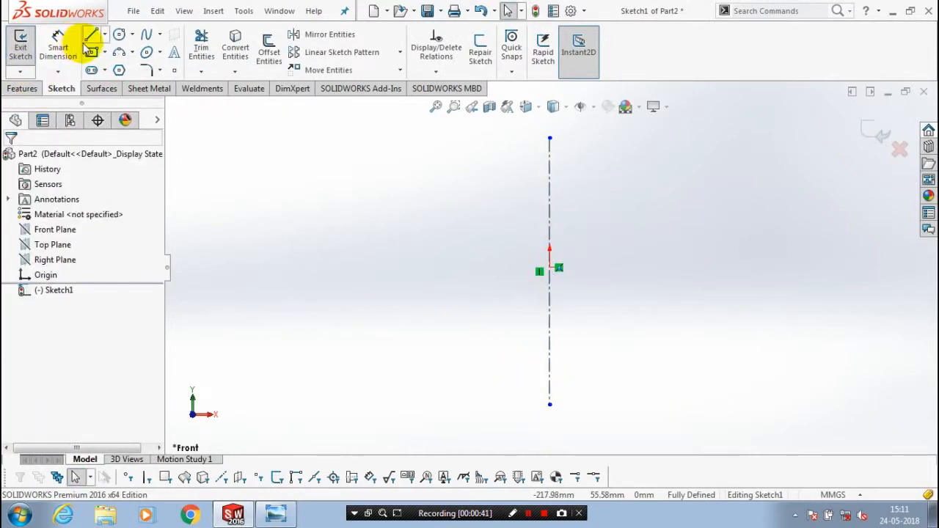
click(92, 35)
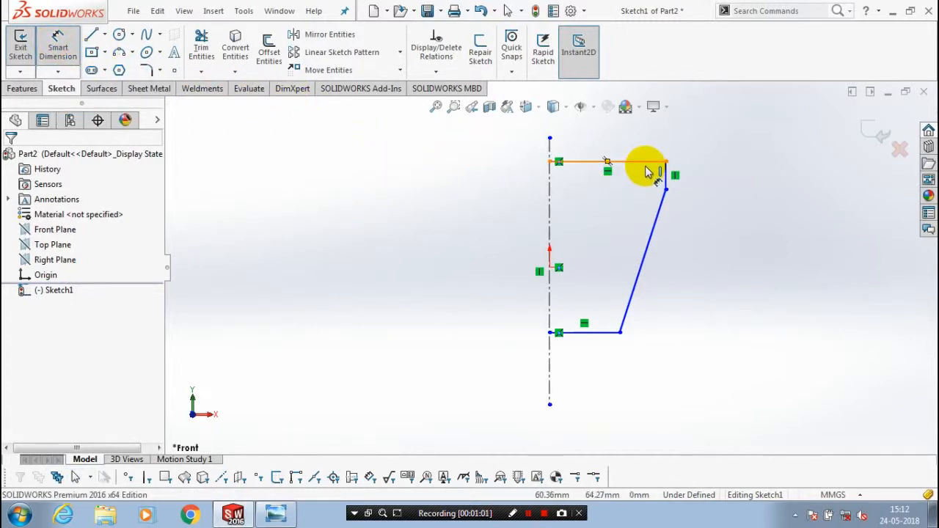
- Dimension the half outline: top 320, bottom 47.50, right edge 75, height 575
click(613, 161)
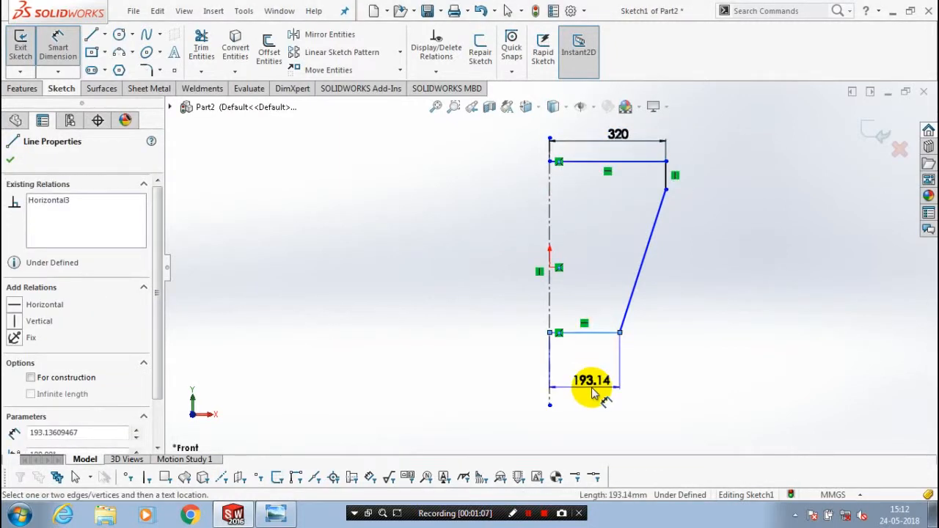
click(592, 381)
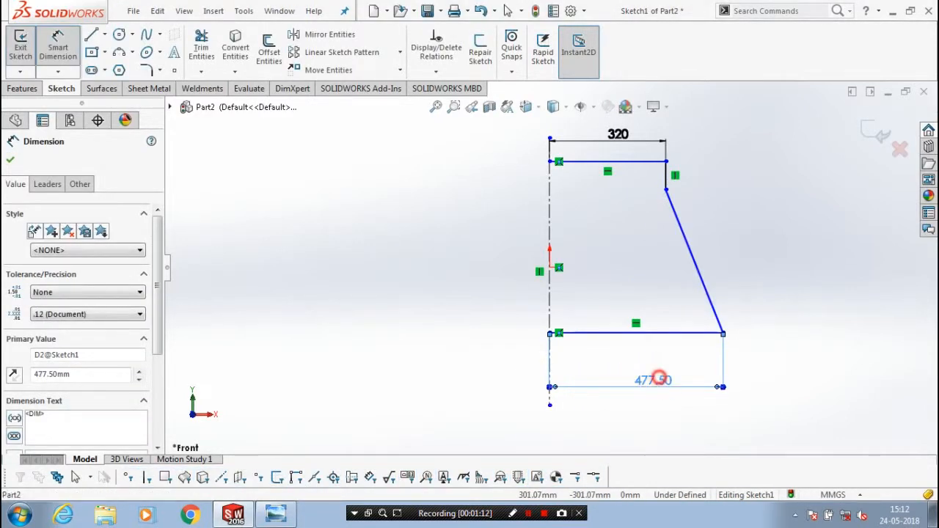
double_click(651, 380)
text(47.5)
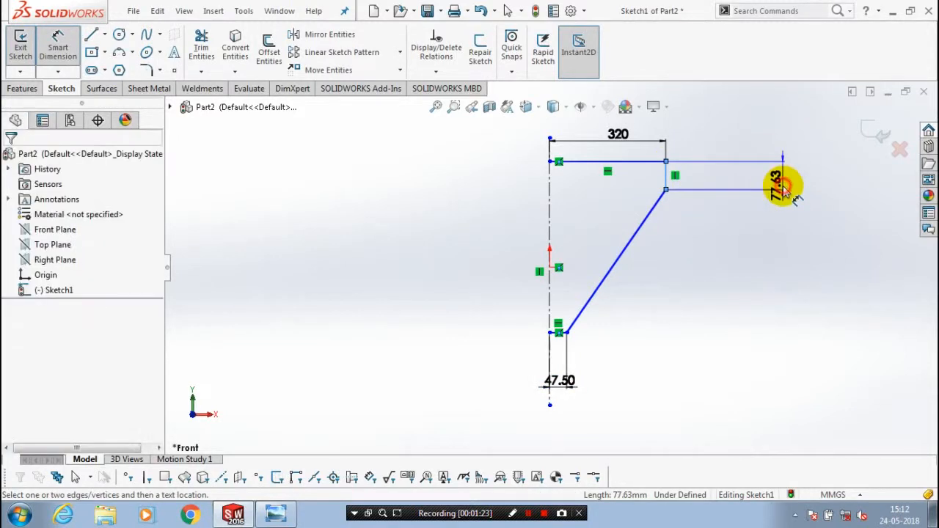
click(783, 190)
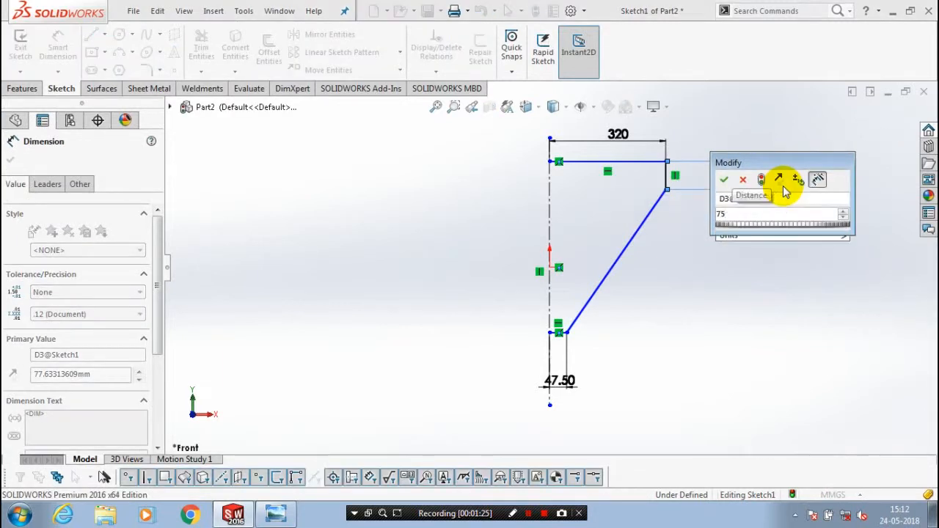
click(724, 179)
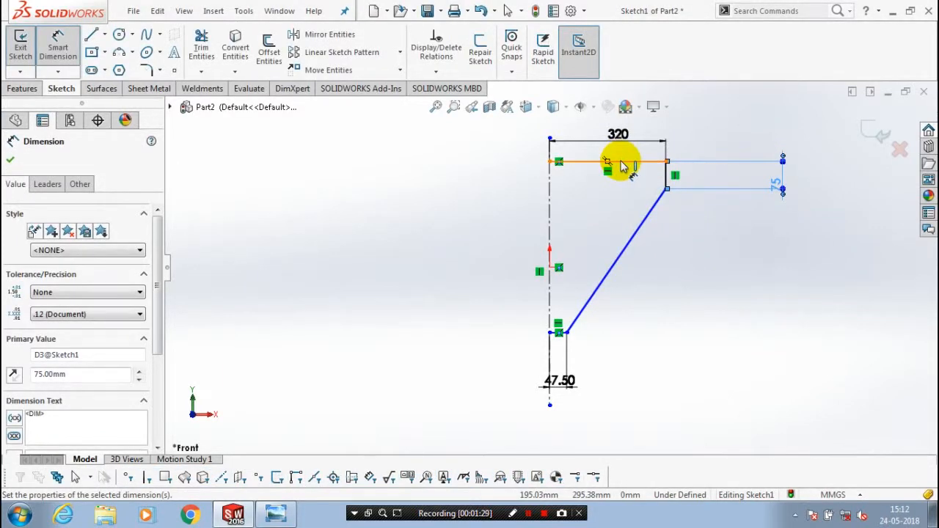
click(562, 341)
text(5)
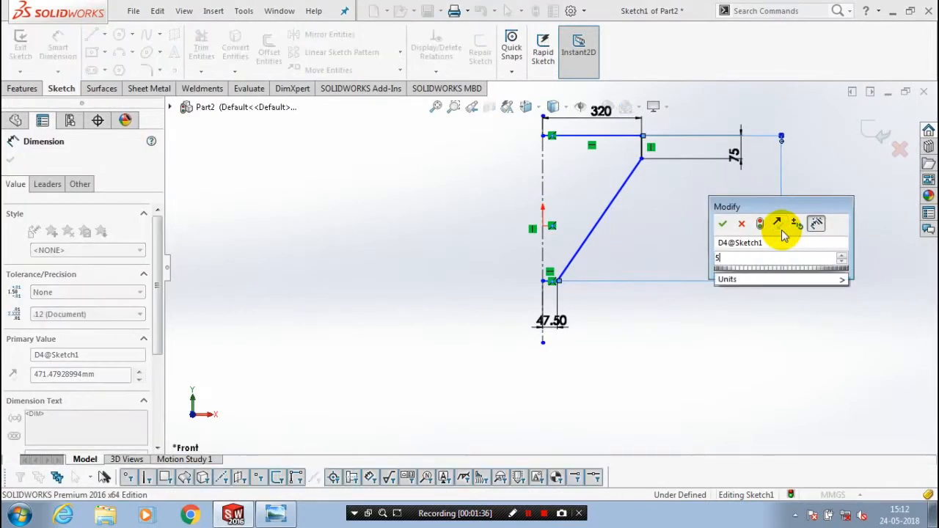
click(723, 223)
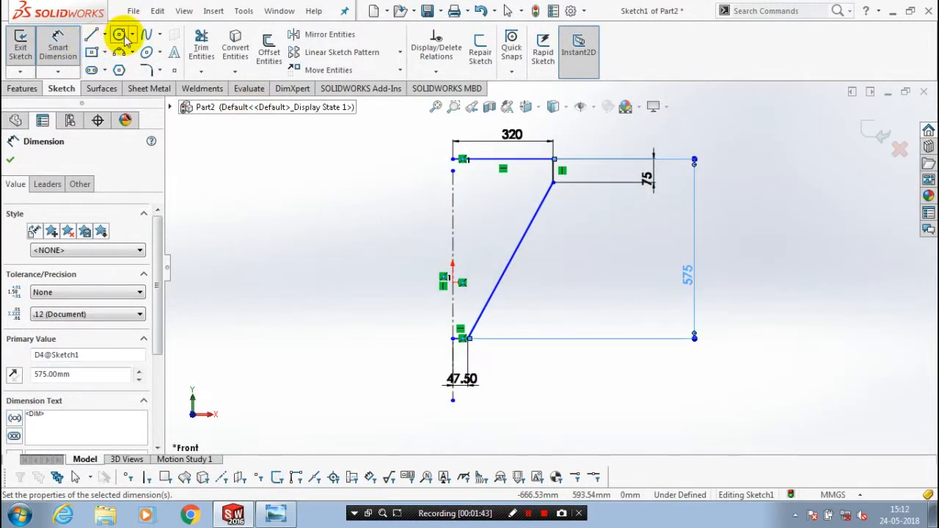
- Draw two Ø55.50 circles on the centerline, 85 from the top and 415 apart
click(119, 35)
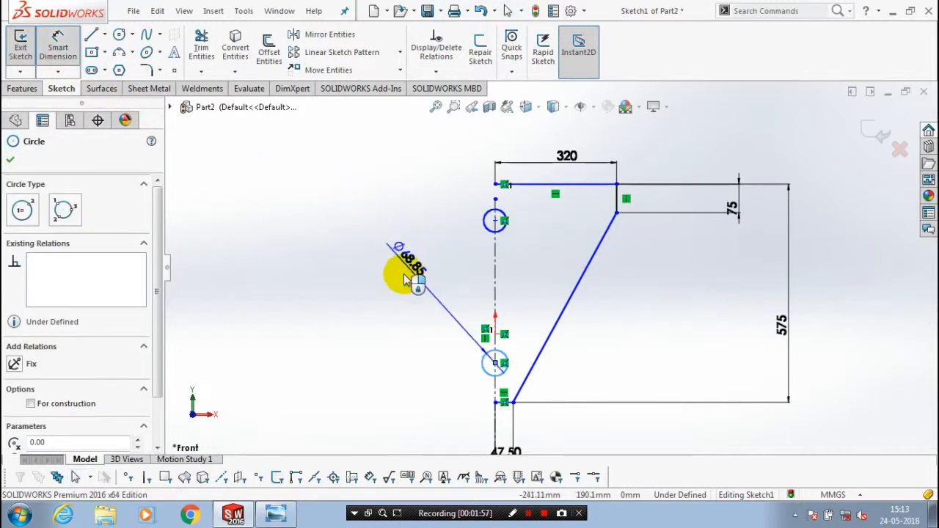
click(407, 272)
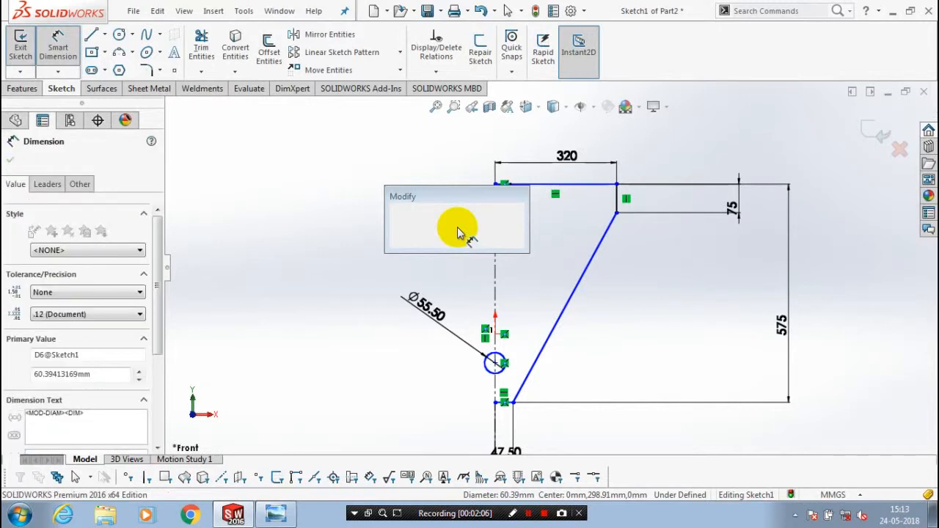
click(458, 227)
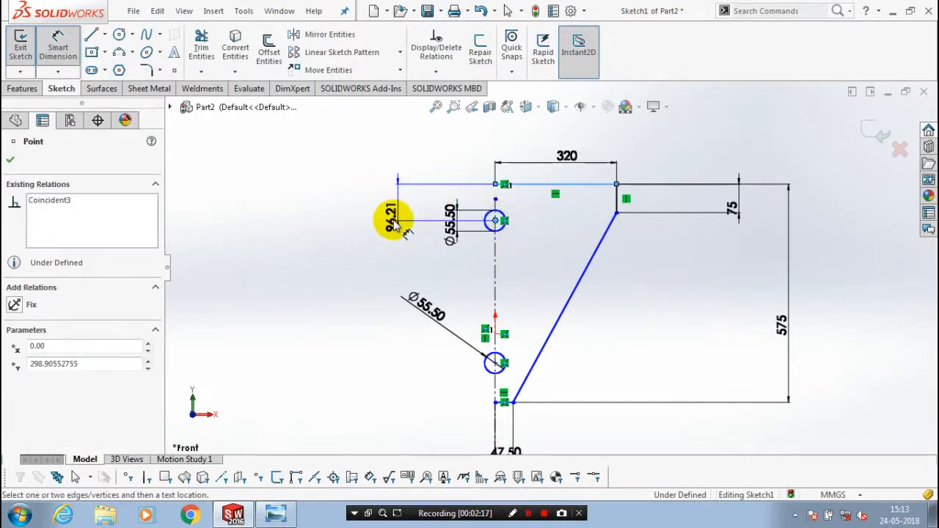
double_click(389, 220)
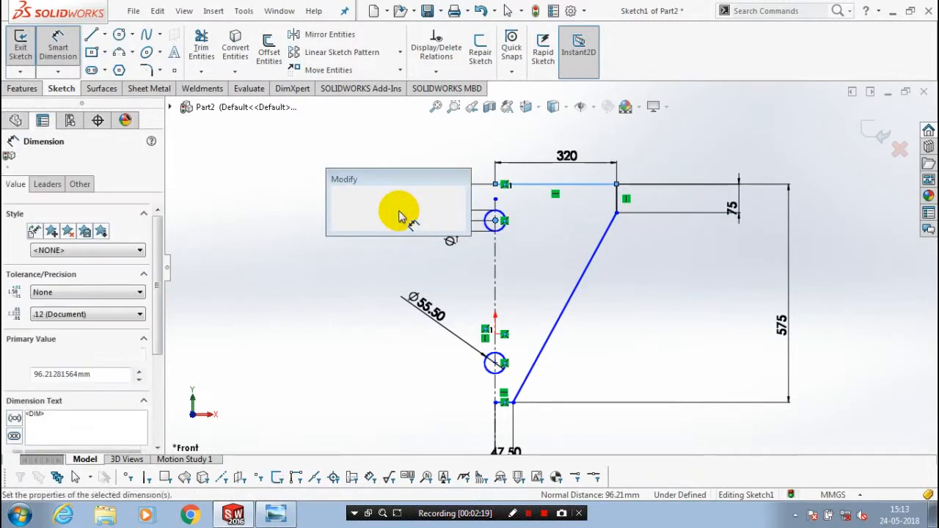
text(85)
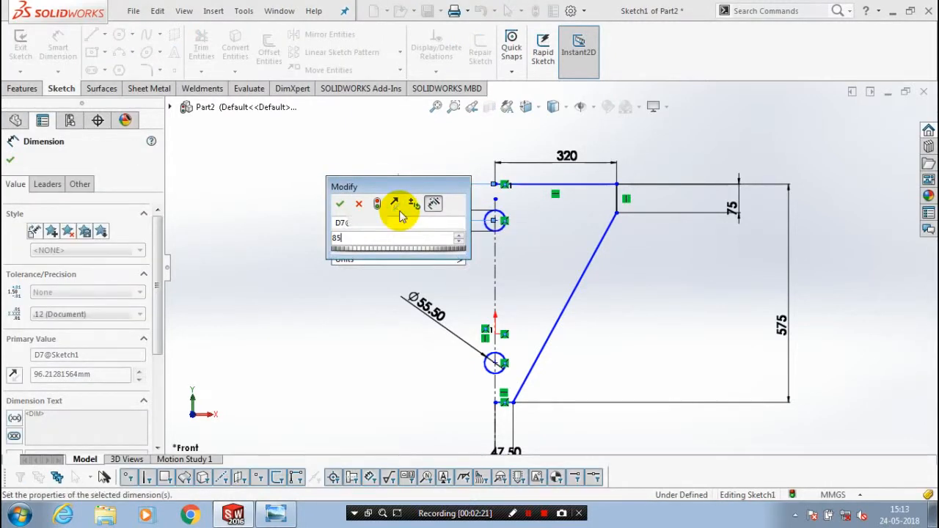
click(340, 204)
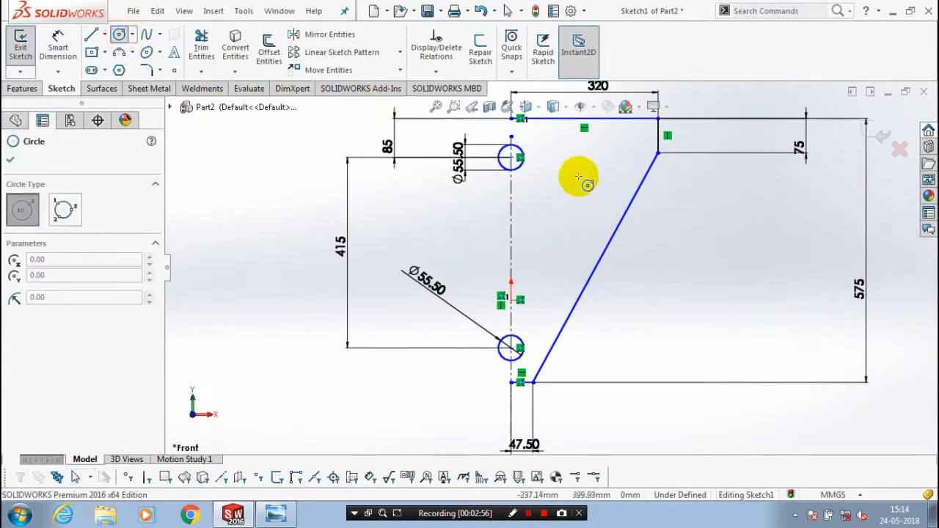
mouse_move(627, 147)
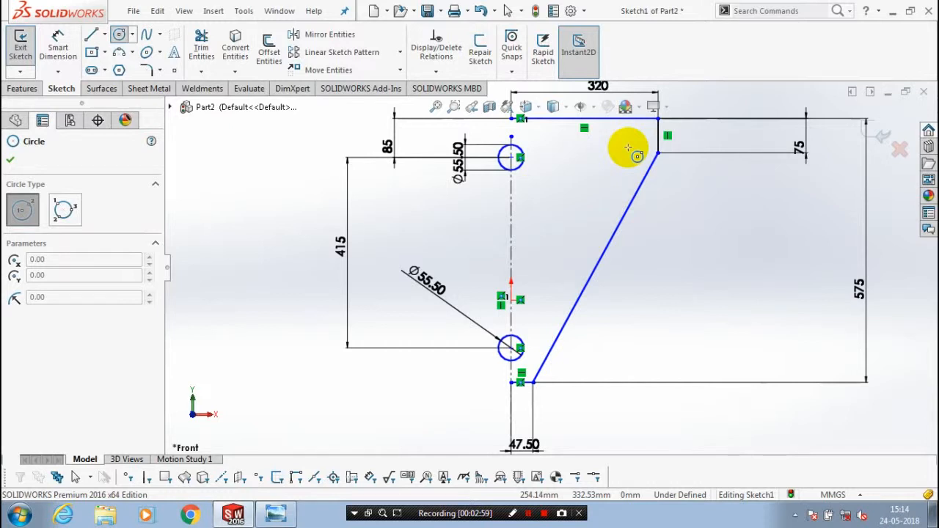
- Draw the smaller Ø20.50 and Ø14 holes near the large holes and slanted edge
click(630, 156)
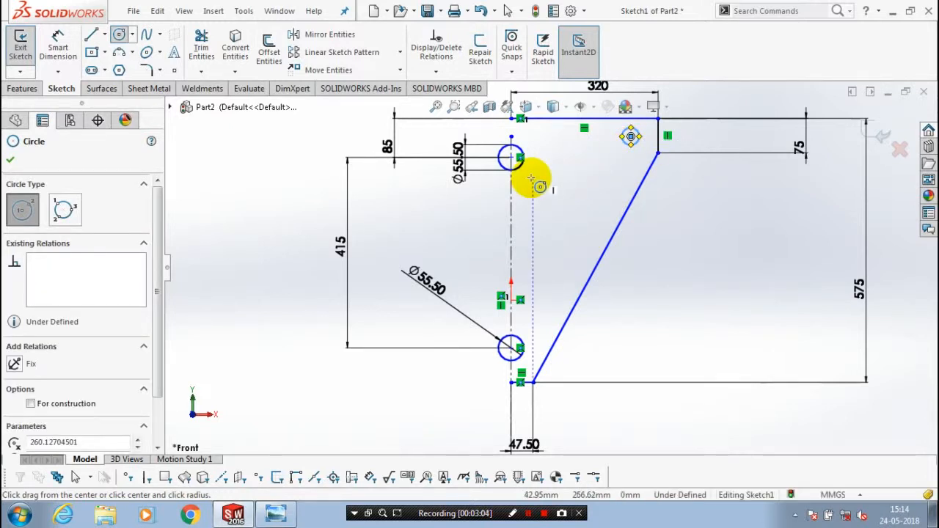
click(528, 188)
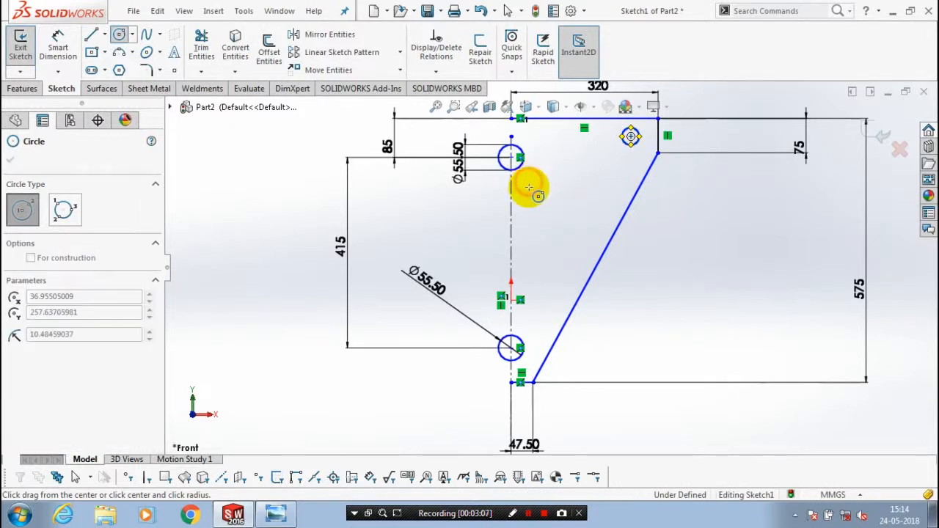
drag(528, 187, 529, 323)
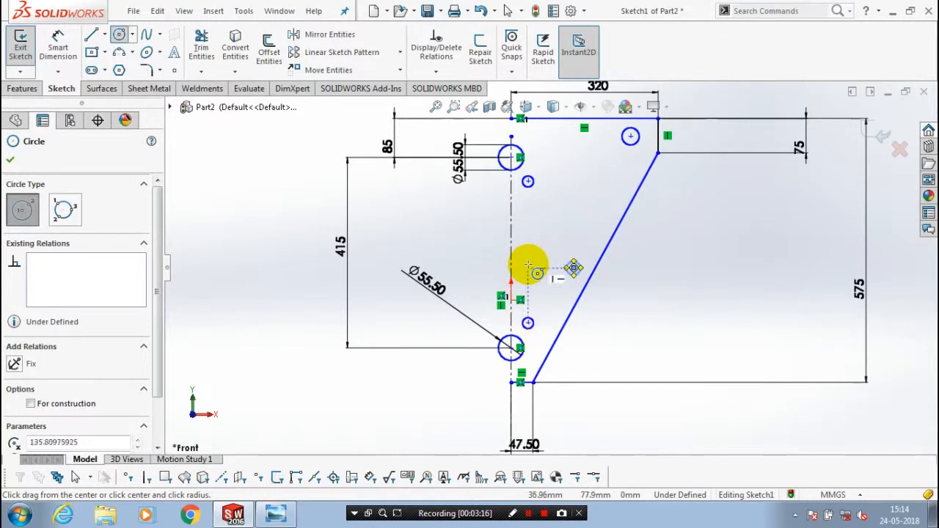
click(10, 159)
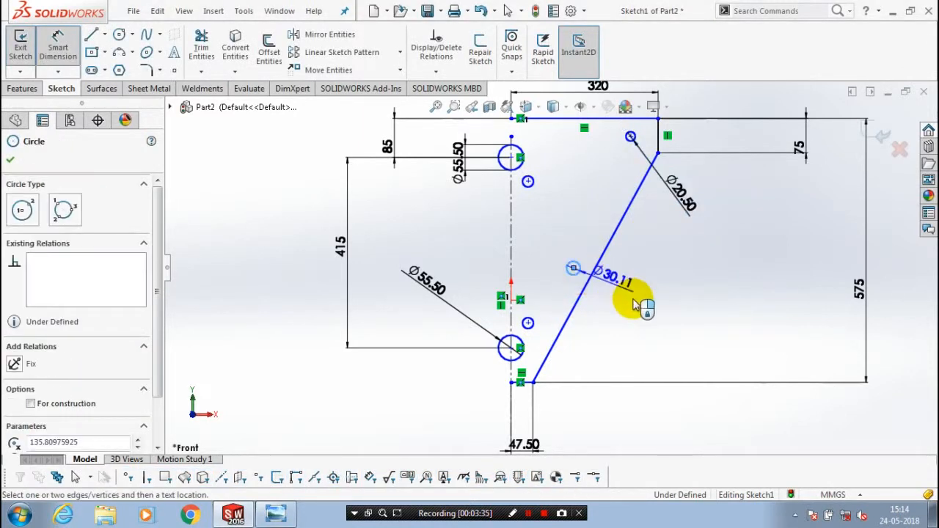
click(613, 281)
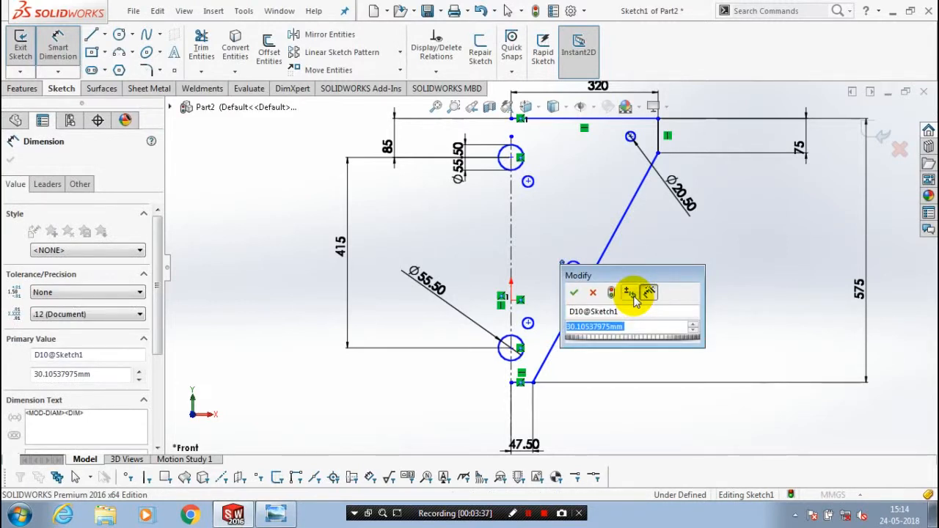
click(574, 293)
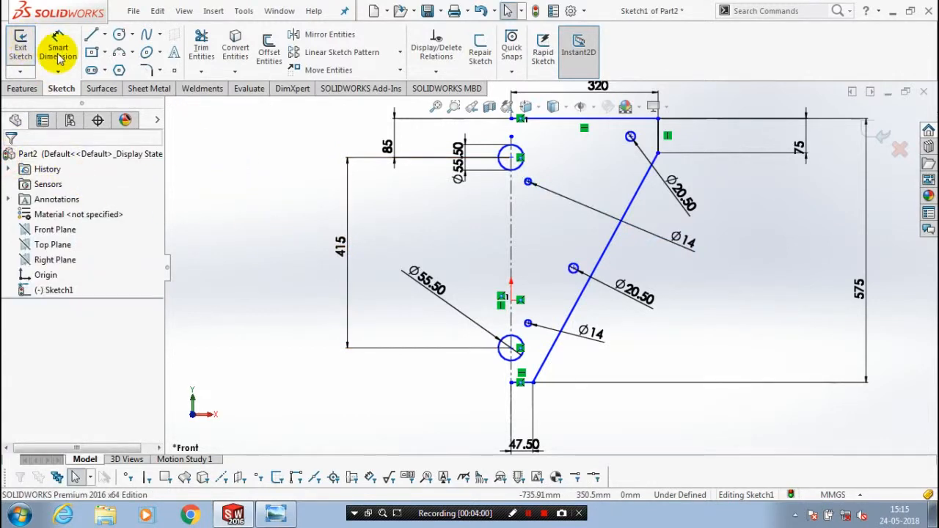
mouse_move(57, 47)
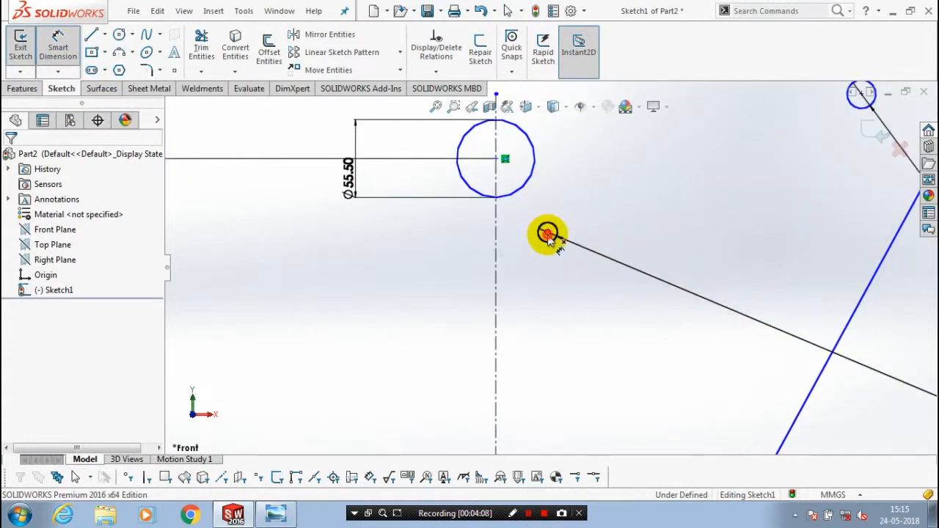
- Position a small hole 40 mm from the large hole's centre and reopen Sketch1
click(504, 159)
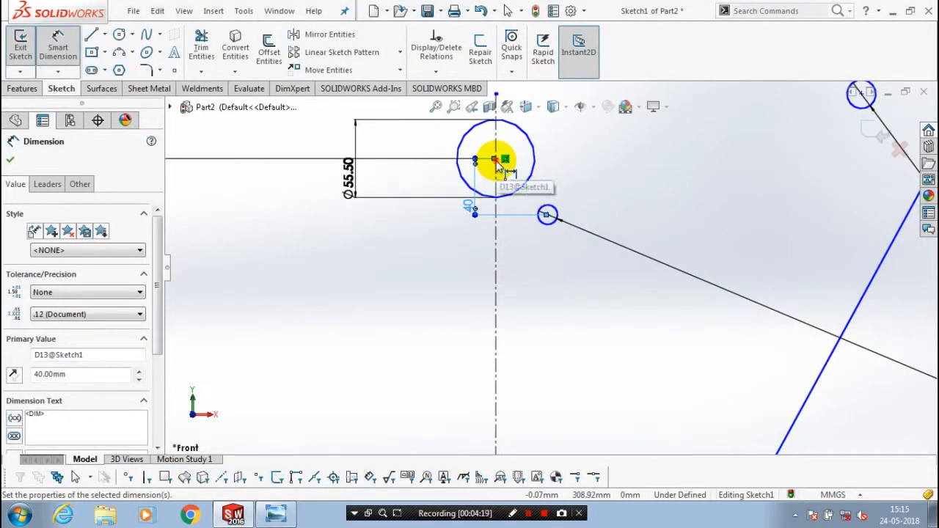
click(547, 213)
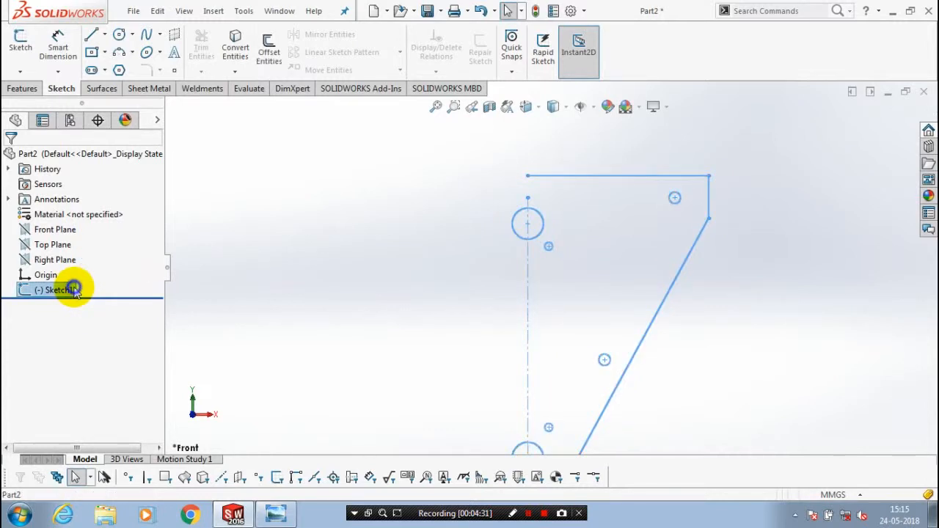
double_click(59, 289)
text(40)
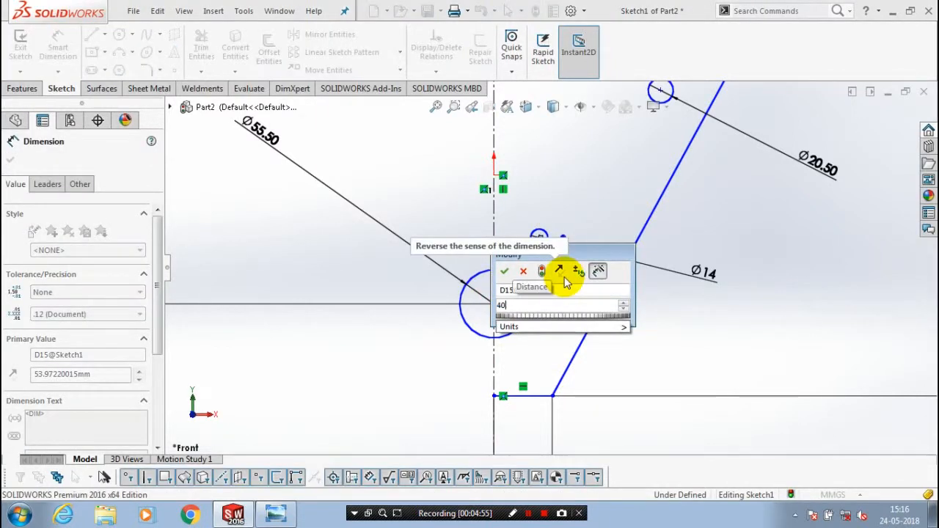
- Add 40 mm vertical and horizontal offsets locating the small hole
click(505, 271)
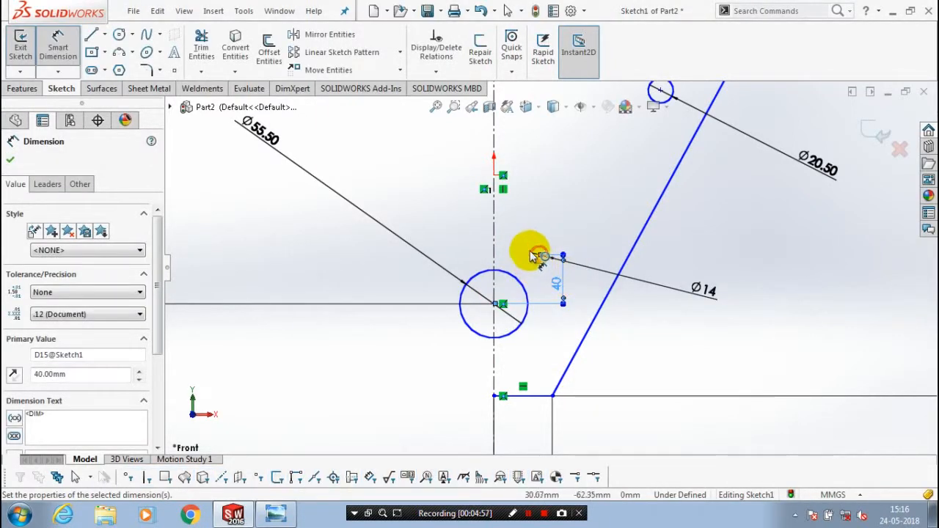
click(540, 255)
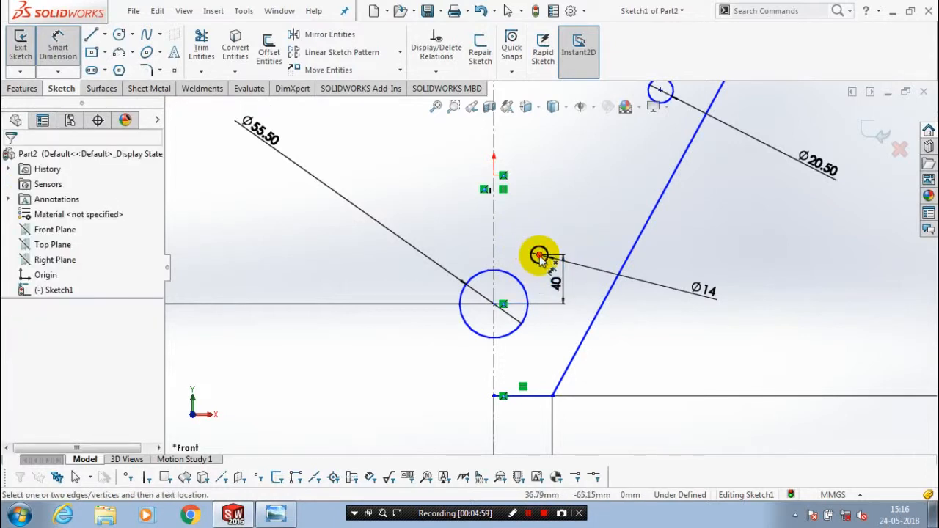
click(539, 255)
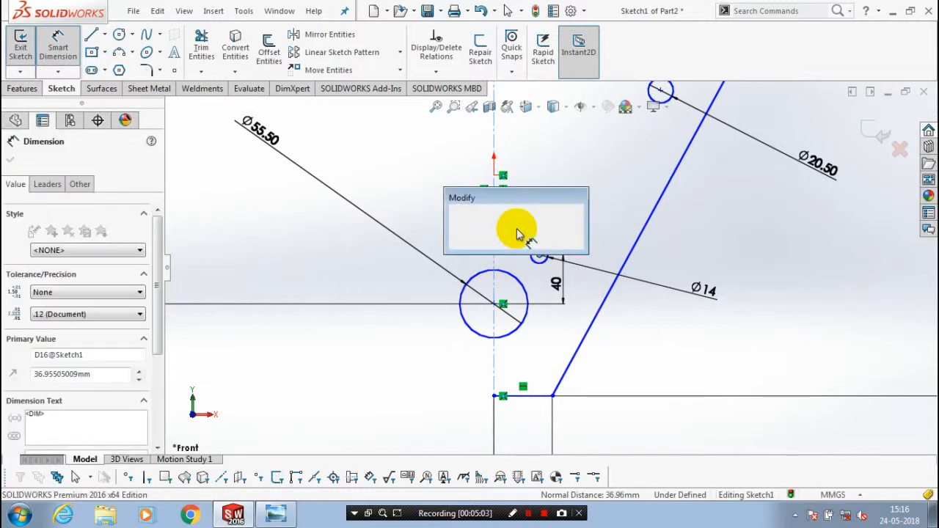
text(40)
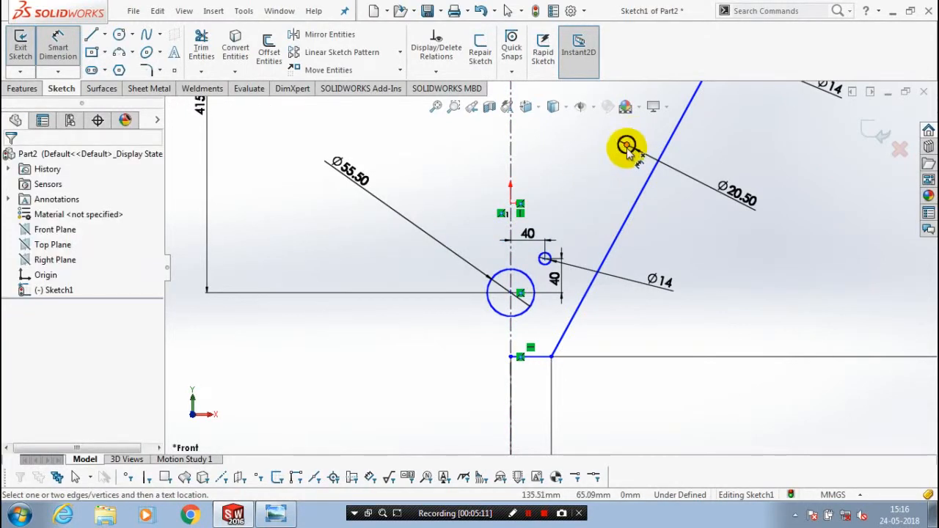
- Decline the over-defining dimension and set the upper small hole's 125 mm distance
click(520, 293)
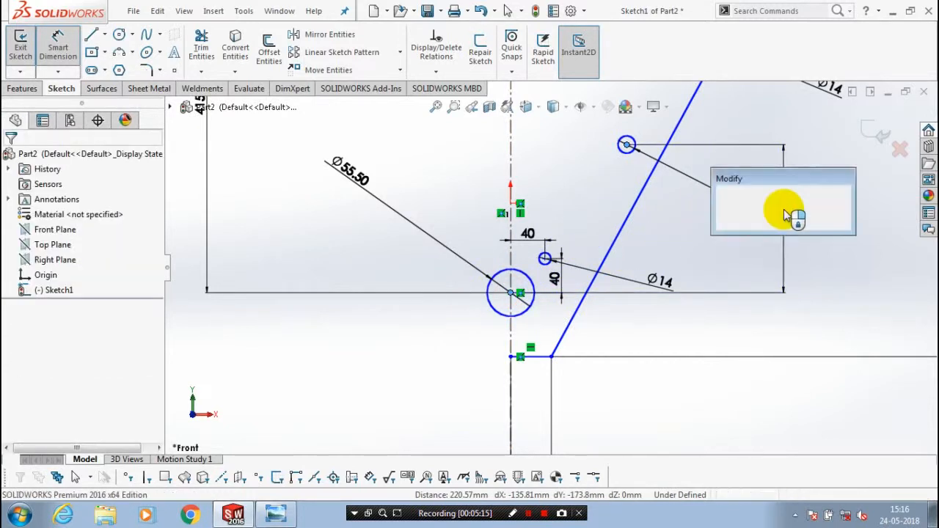
click(783, 224)
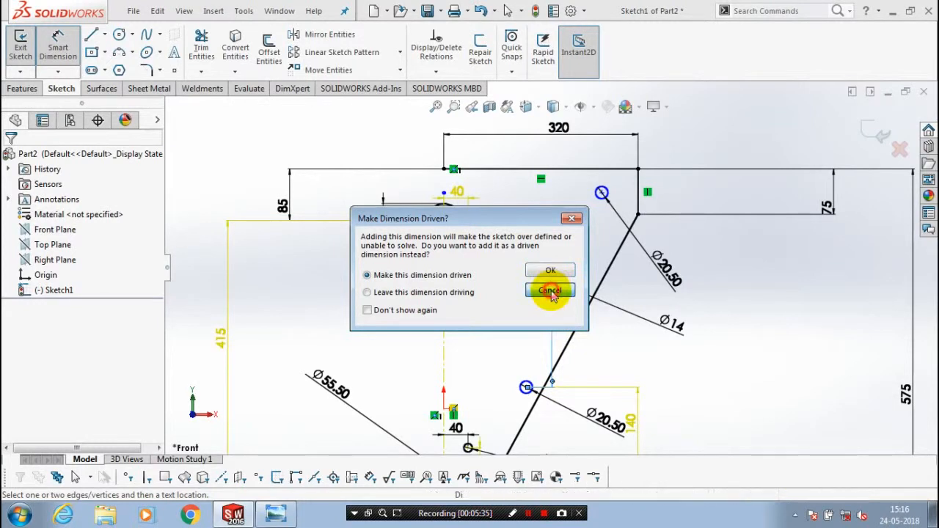
click(550, 291)
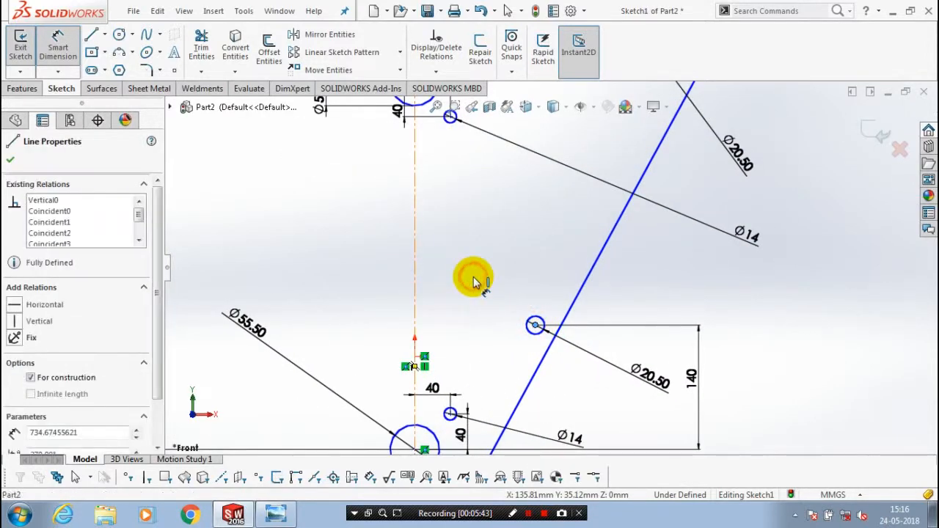
click(473, 279)
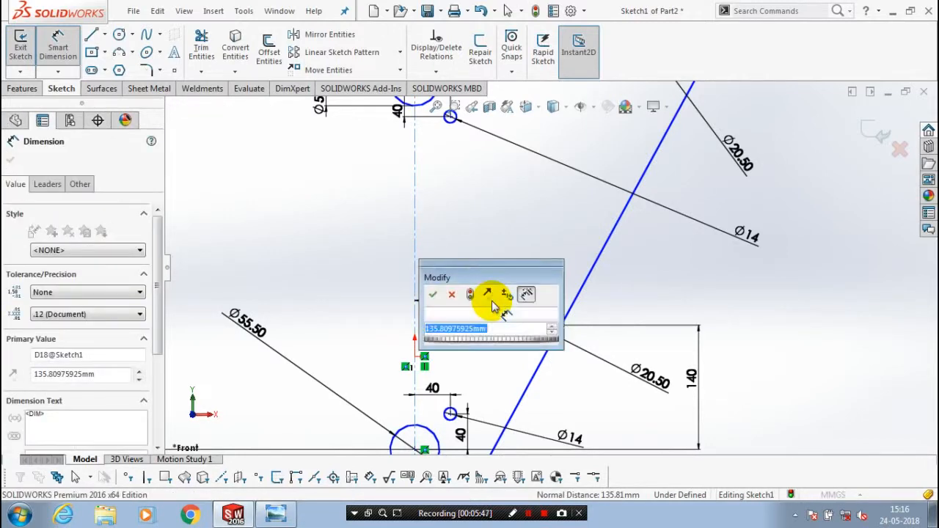
text(125)
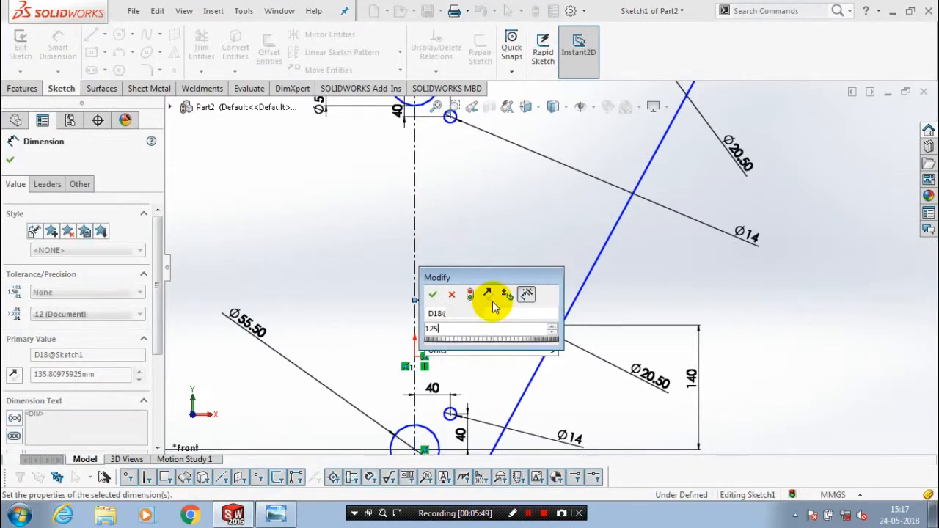
click(433, 294)
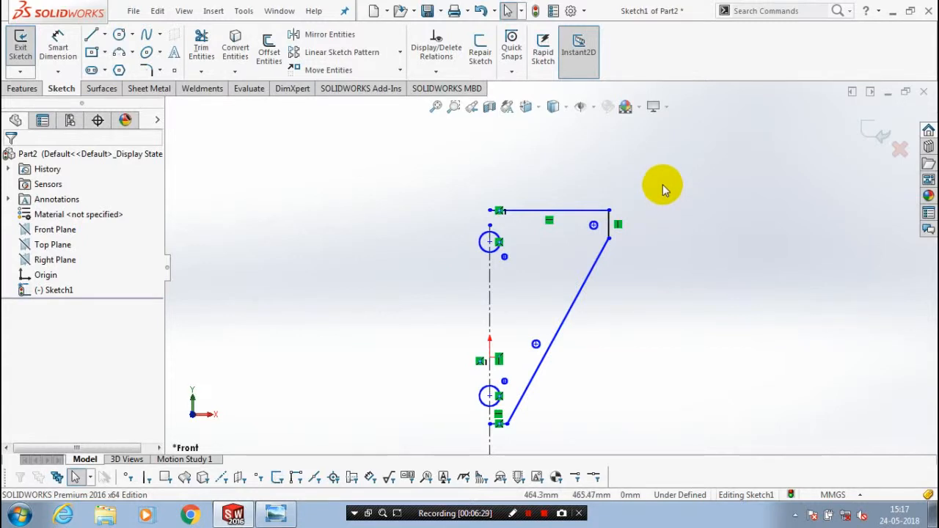
mouse_move(664, 189)
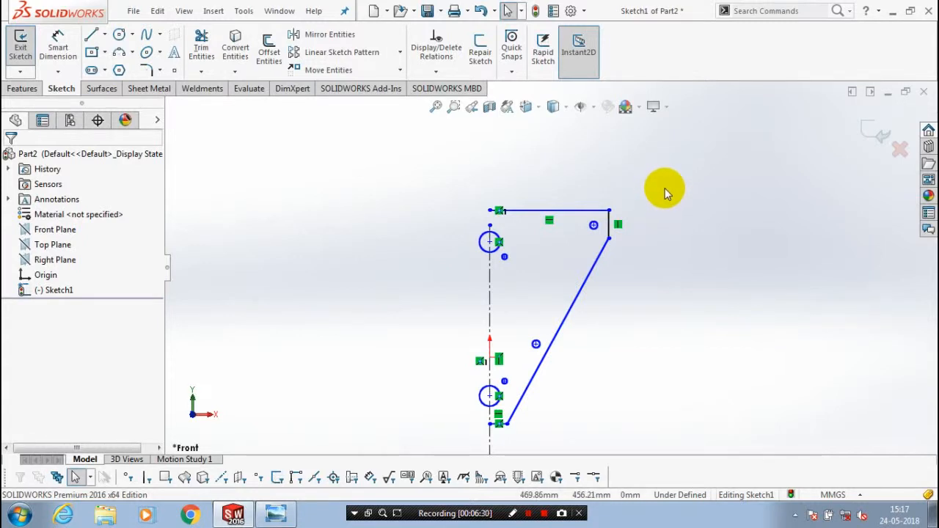
mouse_move(667, 184)
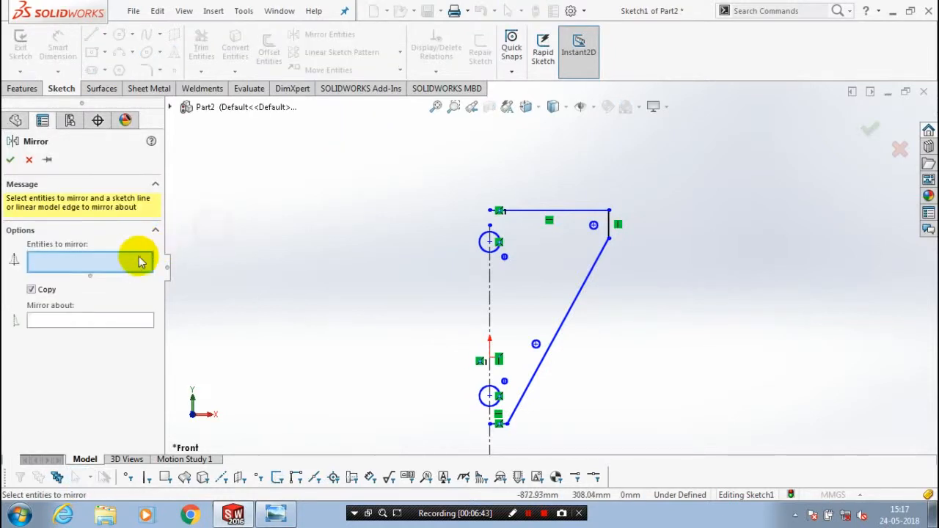
mouse_move(570, 233)
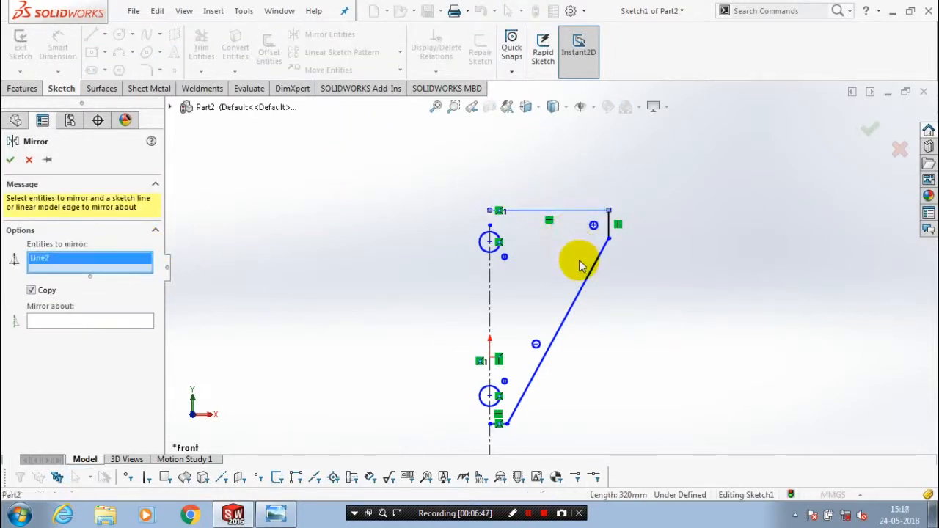
- Mirror the outline edges and holes about the vertical centreline
click(609, 225)
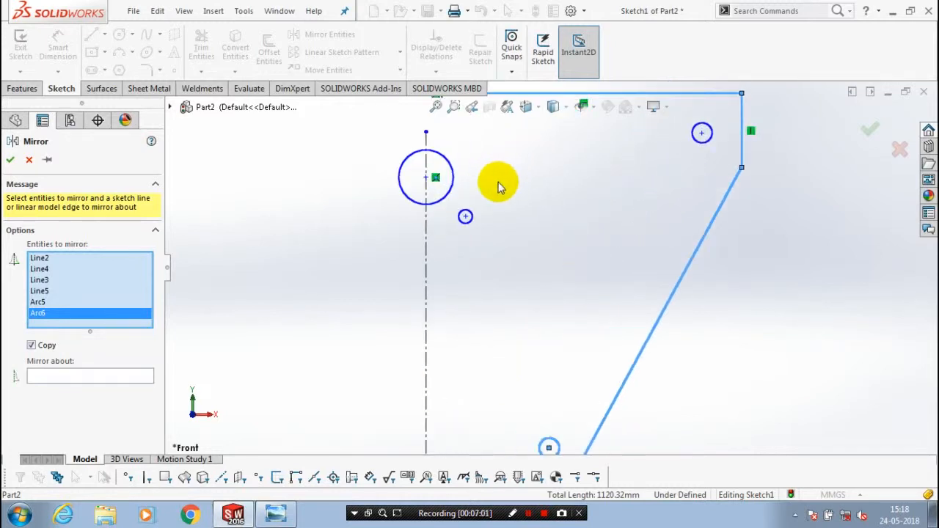
click(701, 132)
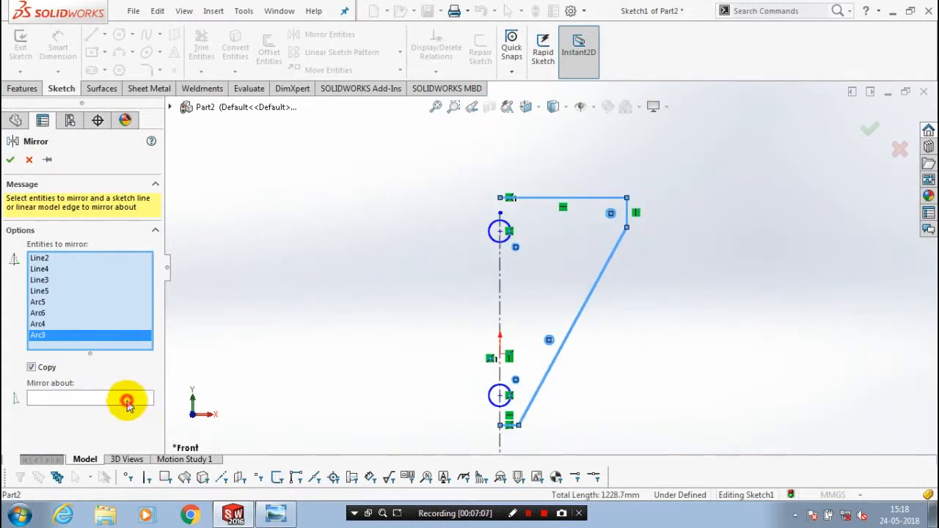
click(90, 398)
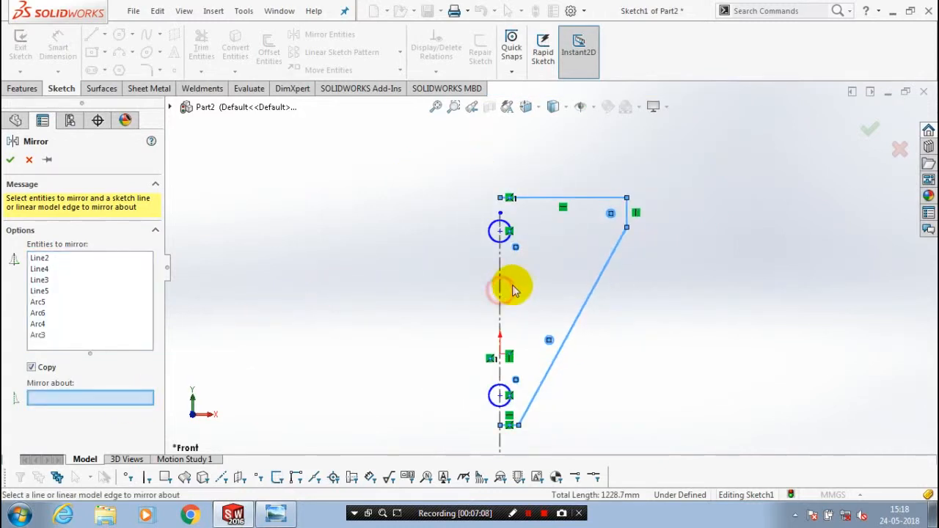
click(499, 286)
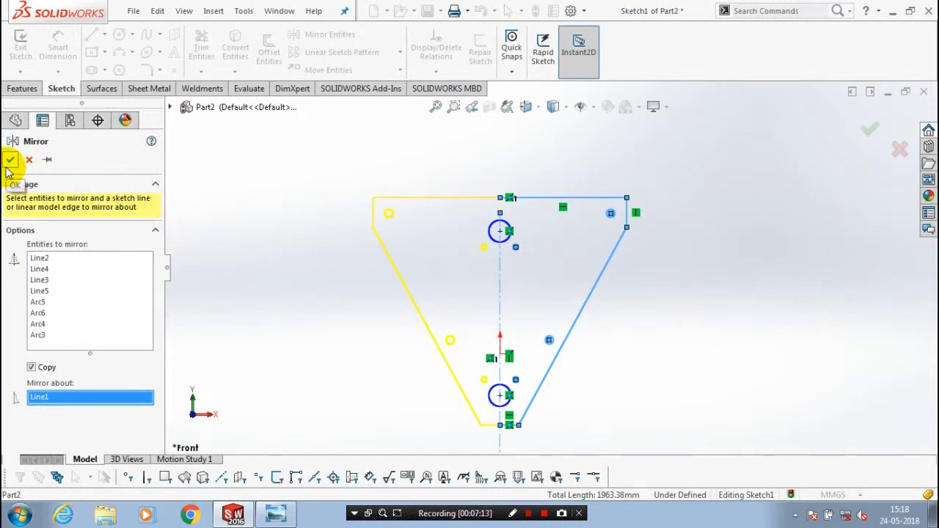
click(10, 160)
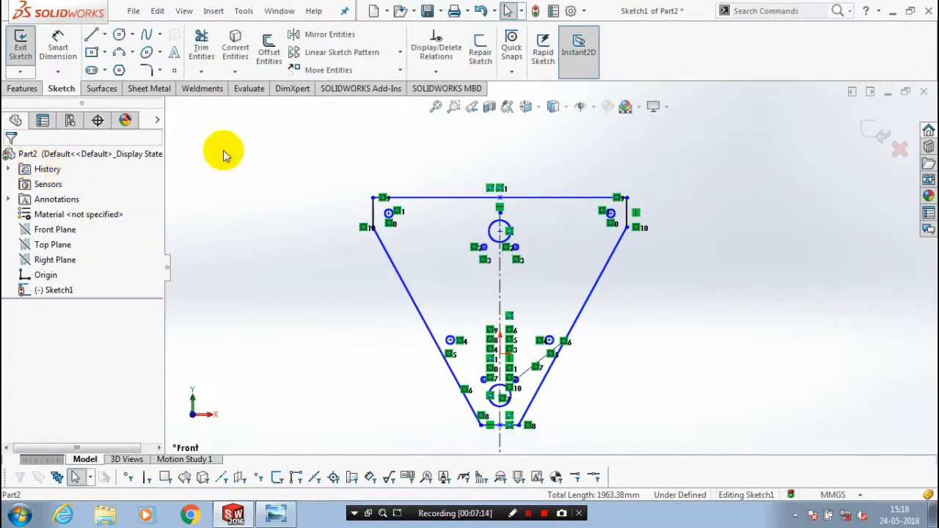
mouse_move(572, 150)
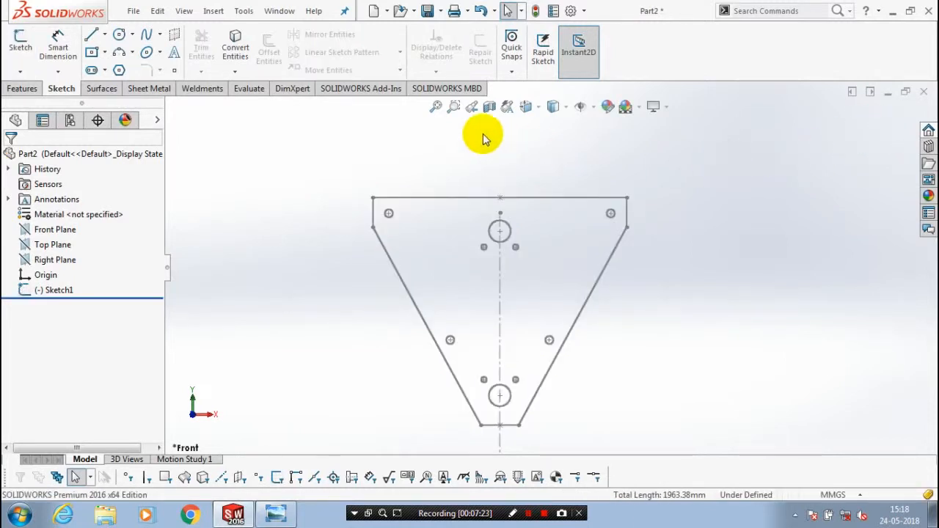
- Extrude Sketch1 16 mm Blind into the solid plate Boss-Extrude1
click(23, 88)
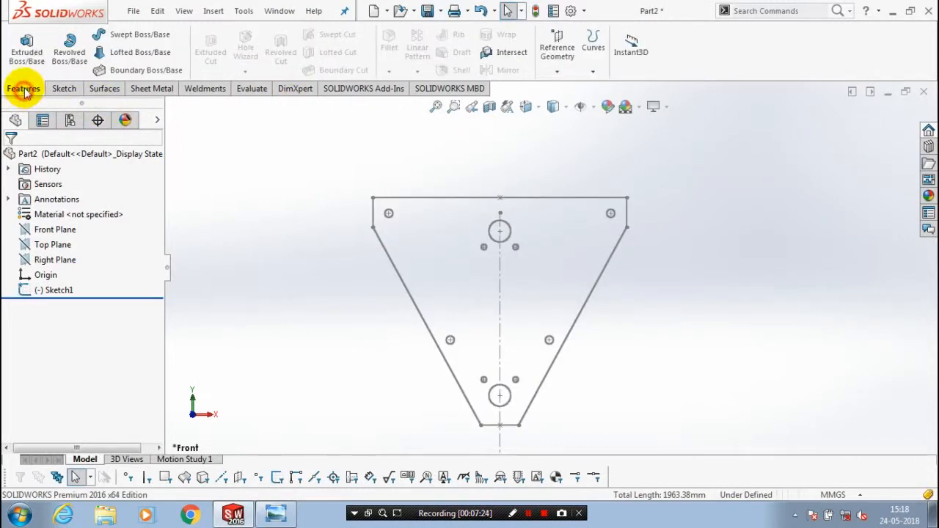
click(27, 44)
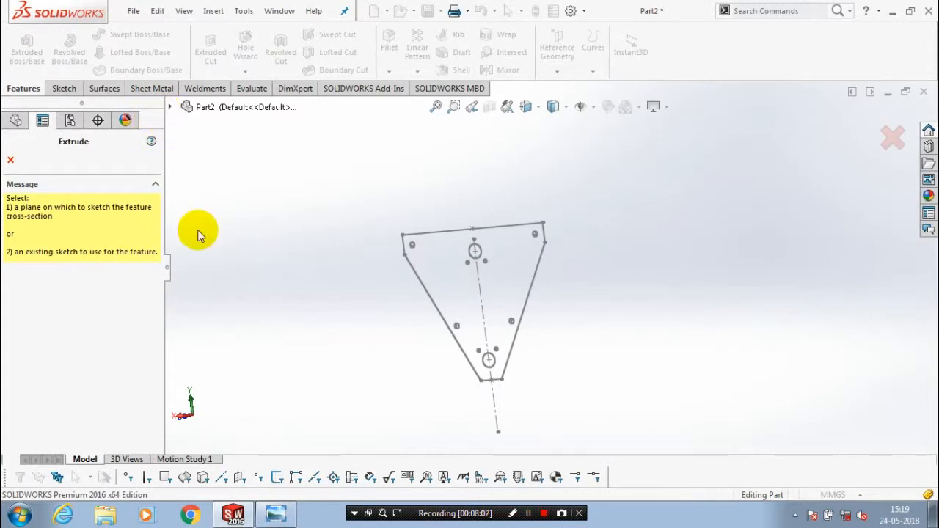
click(236, 242)
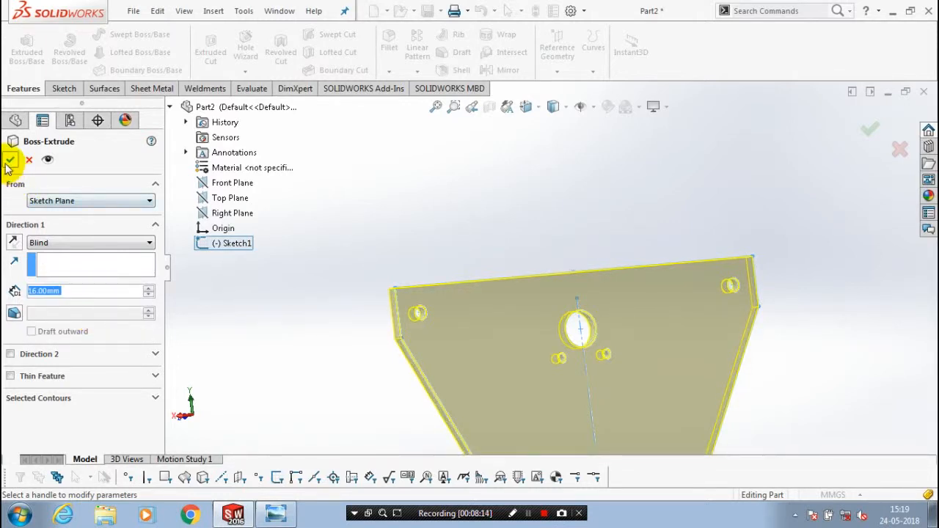
click(11, 160)
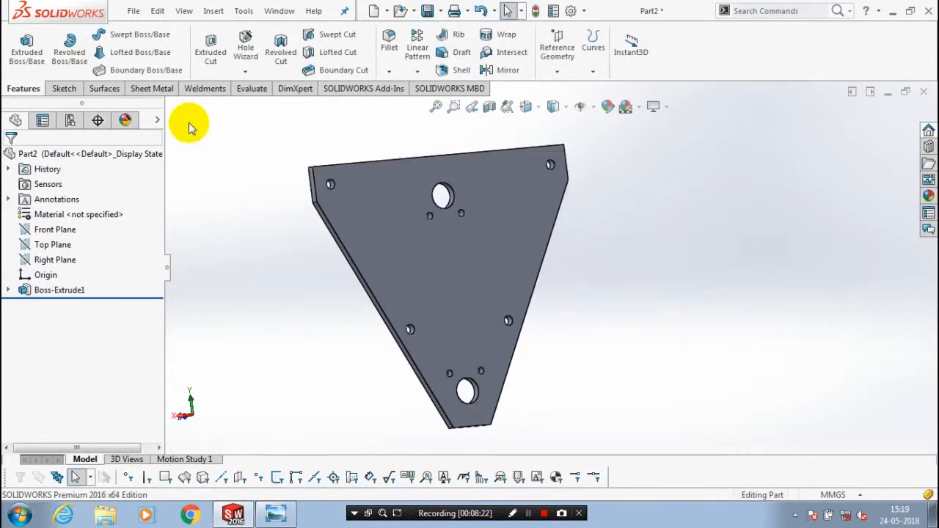
mouse_move(262, 113)
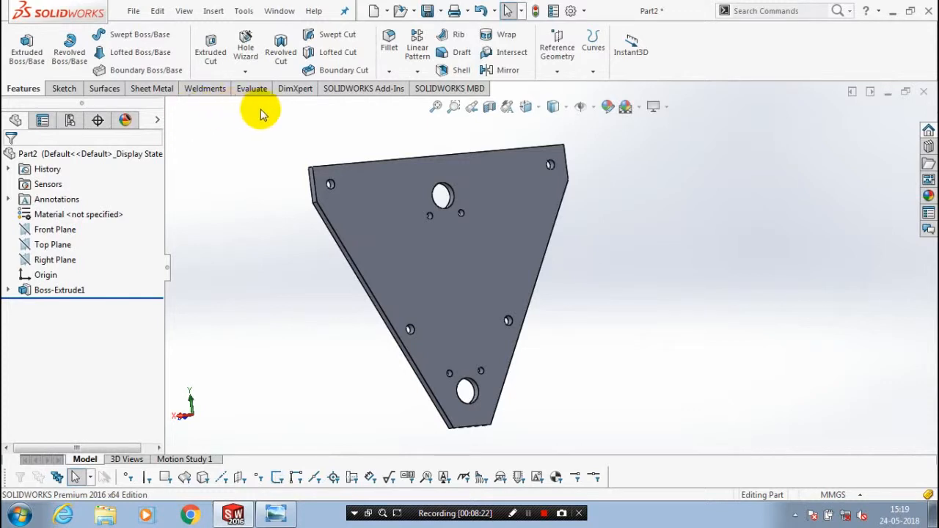
- Add an M16x2.0 Metric Die thread to one small hole's edge
click(245, 72)
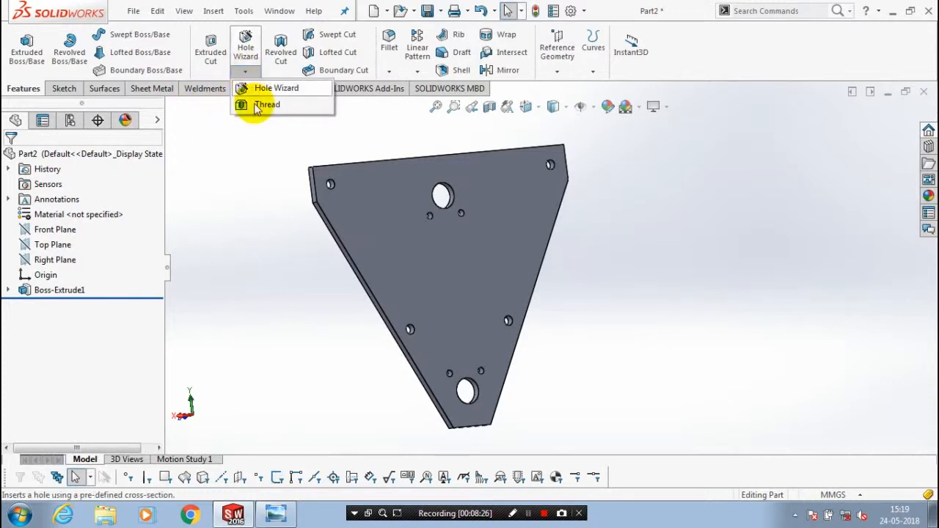
click(267, 104)
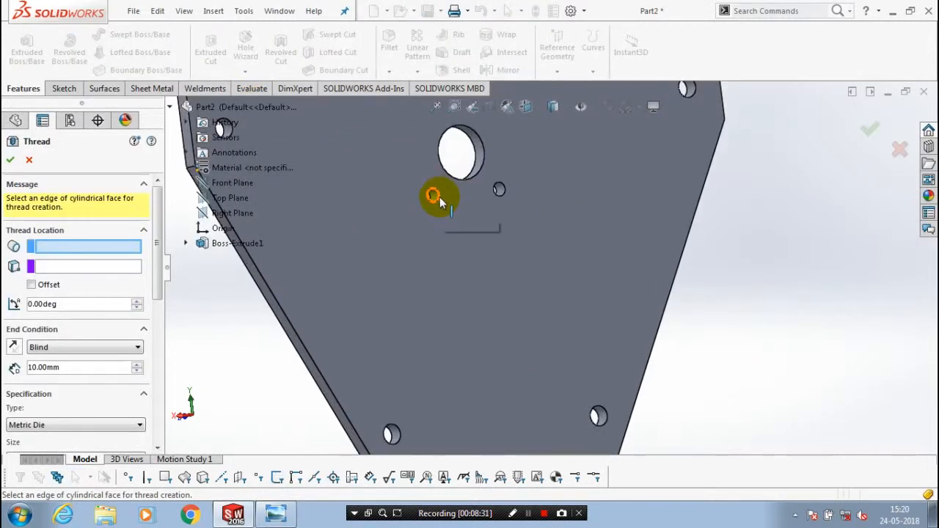
mouse_move(502, 199)
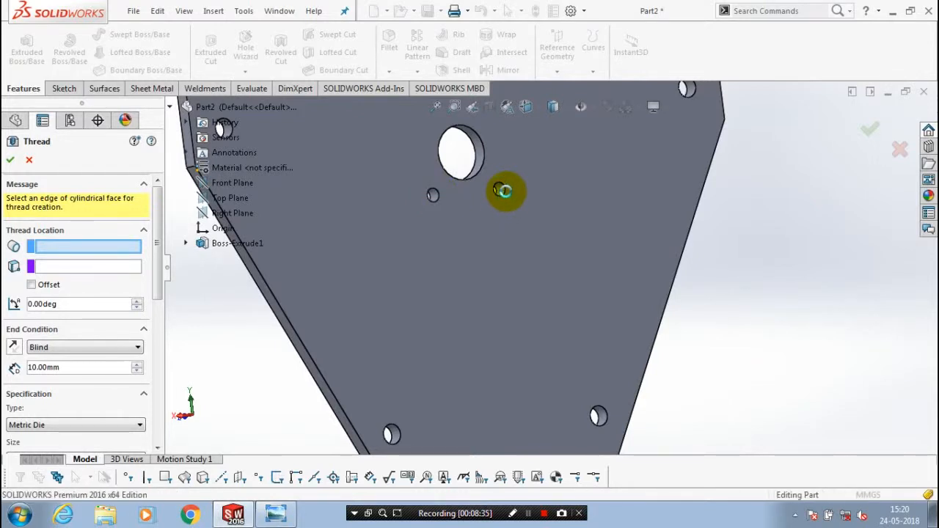
click(433, 196)
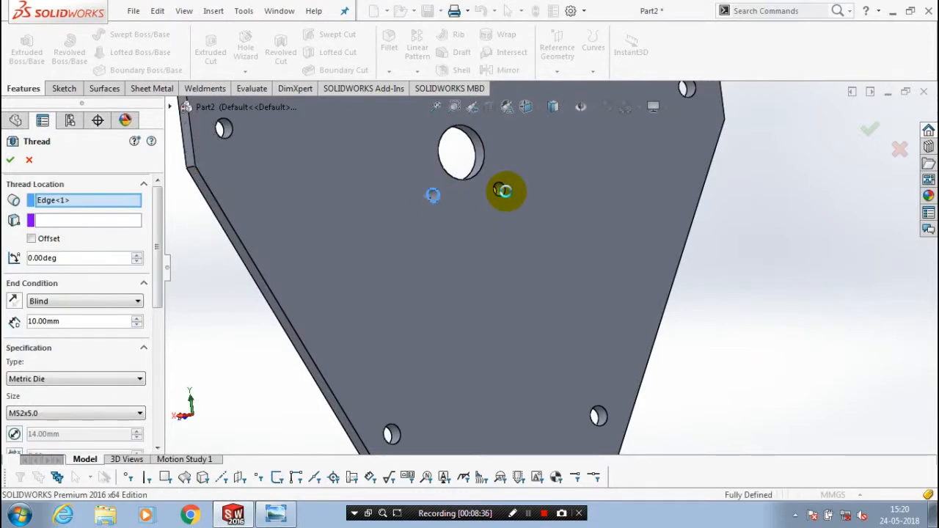
click(433, 198)
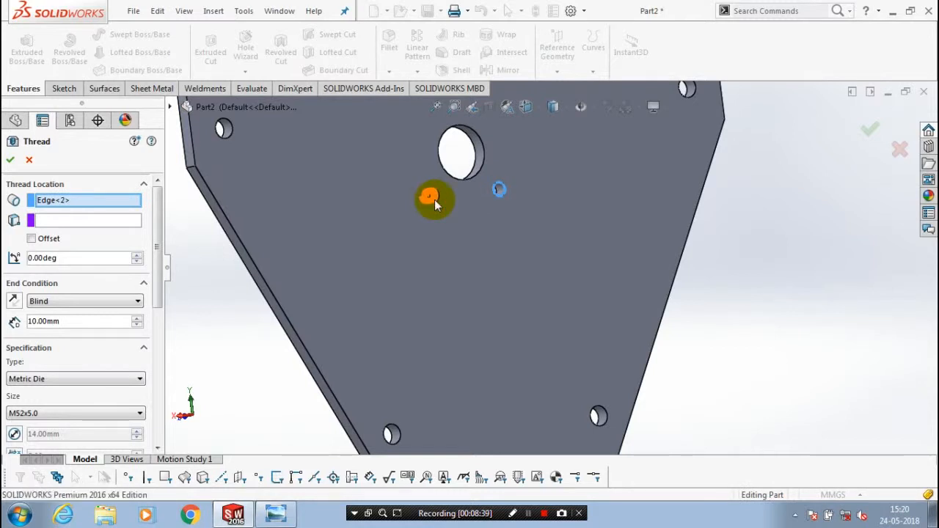
mouse_move(469, 213)
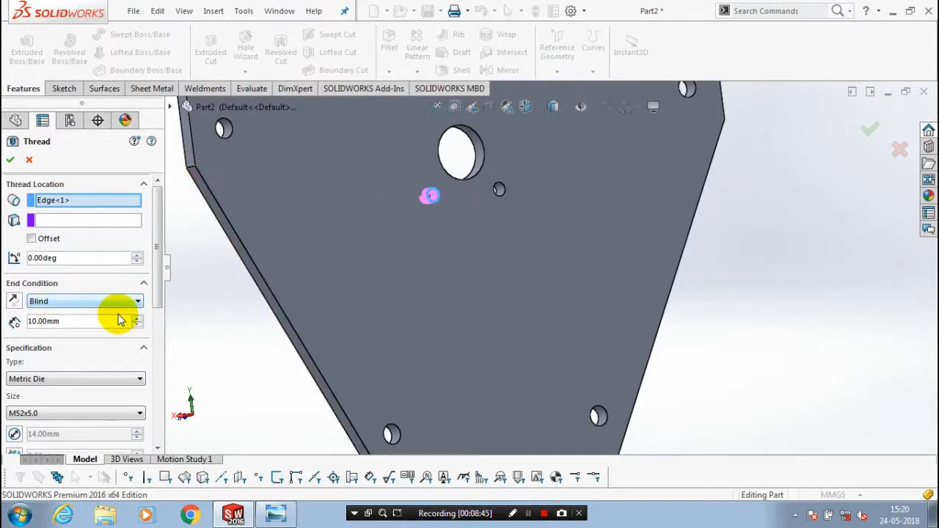
click(83, 301)
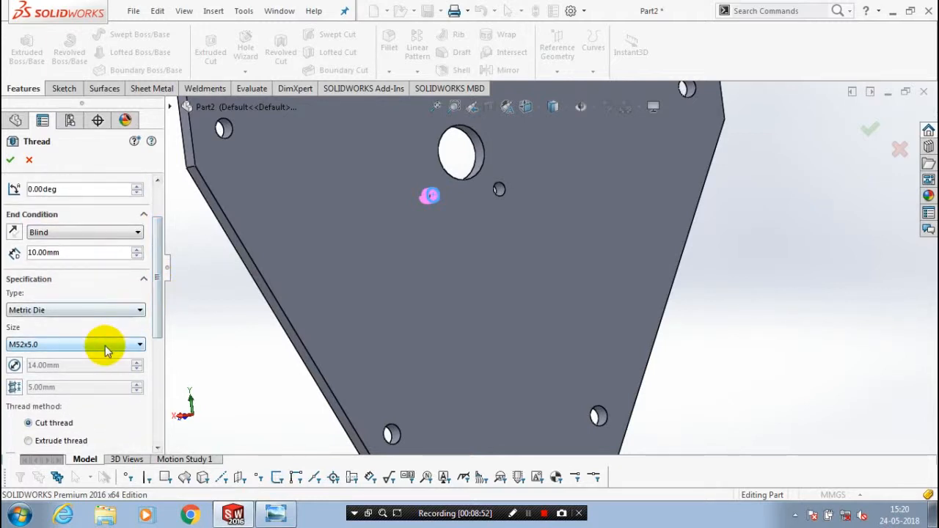
click(136, 344)
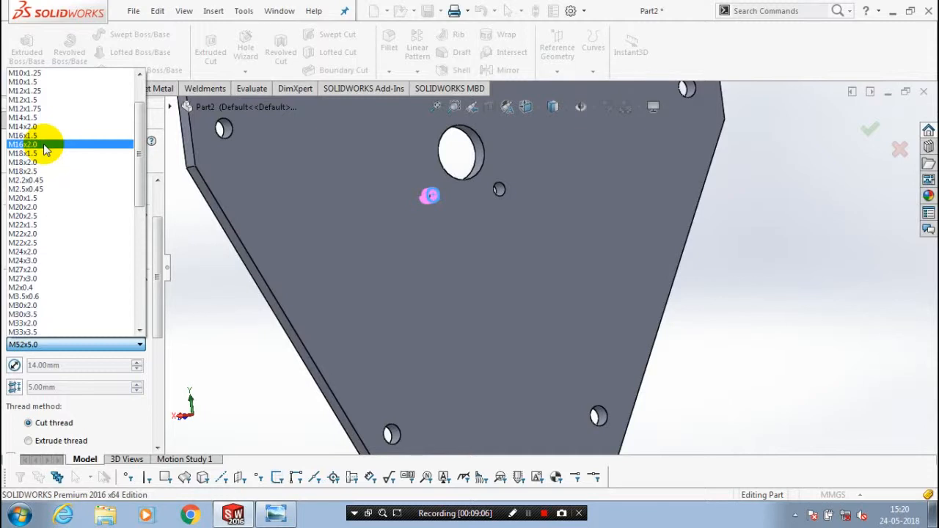
click(22, 143)
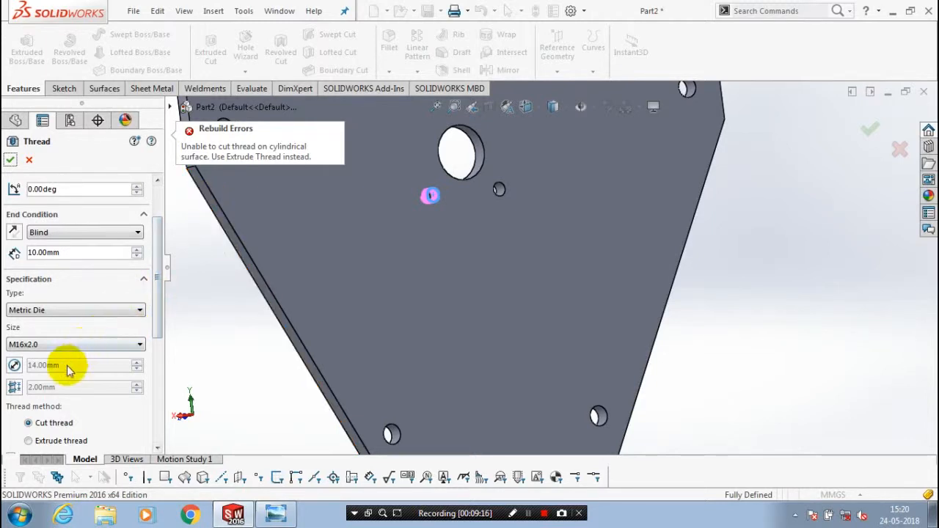
click(28, 440)
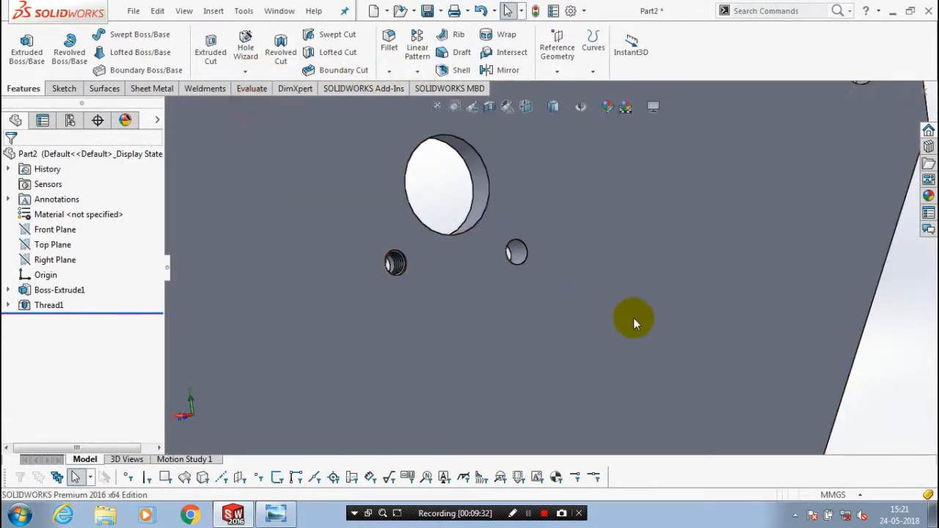
- Add an M16x2.0 thread (Thread2) to the edge of the right small hole
click(515, 252)
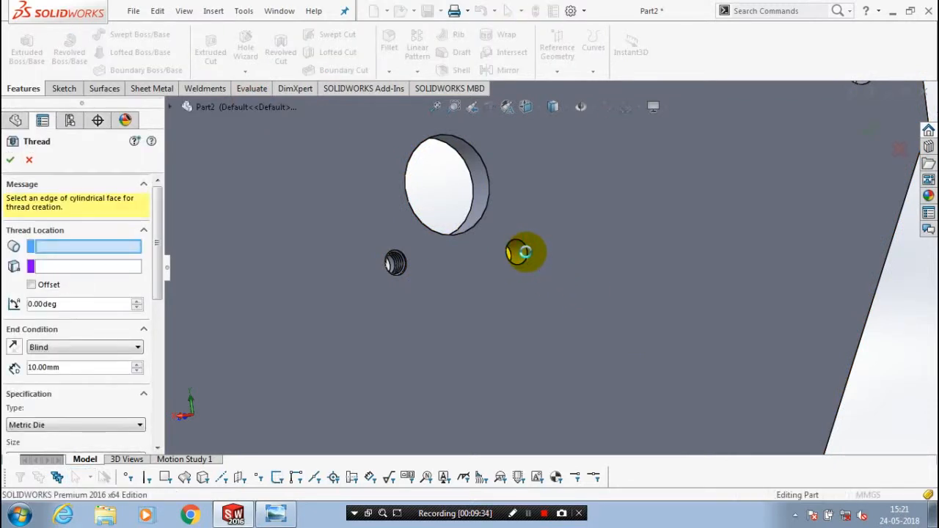
click(525, 253)
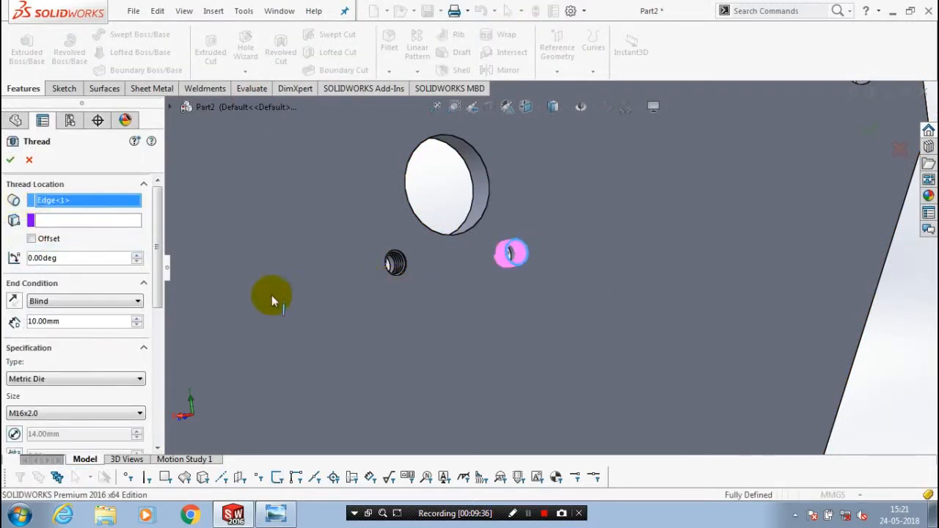
scroll(down, 3)
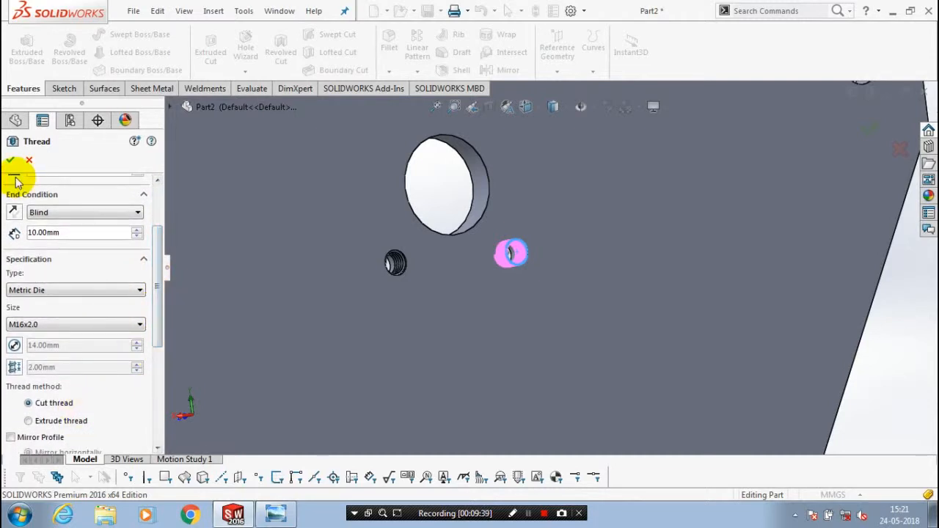
click(27, 420)
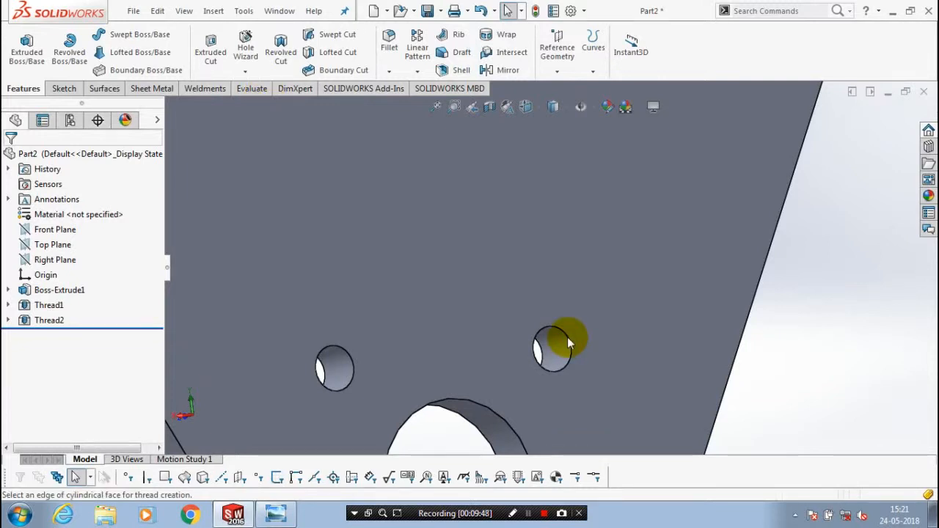
- Add Thread3 as an extruded thread on the right hole, then Thread4 on the left hole
click(567, 340)
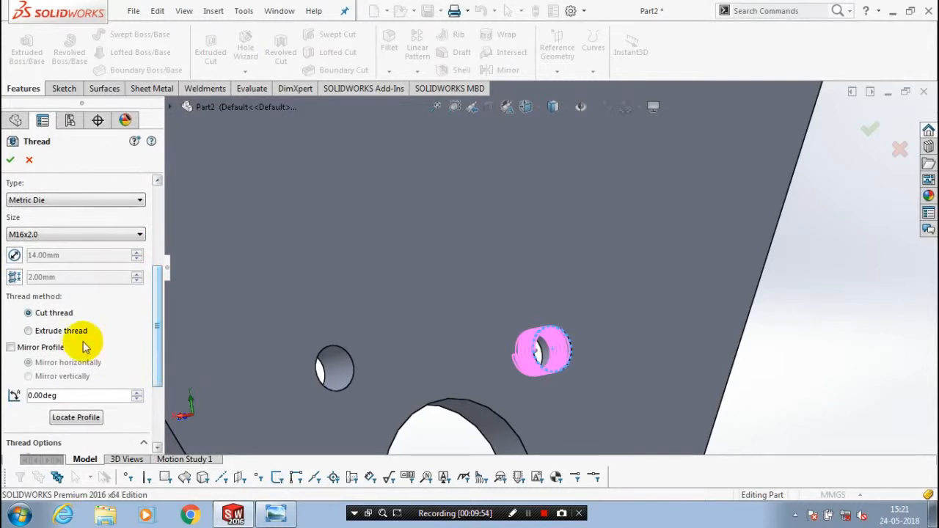
click(28, 330)
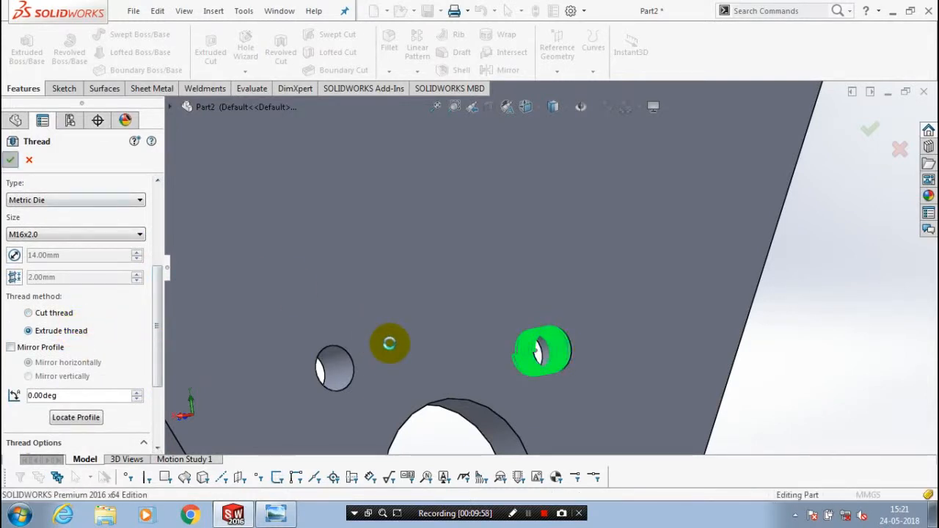
click(10, 159)
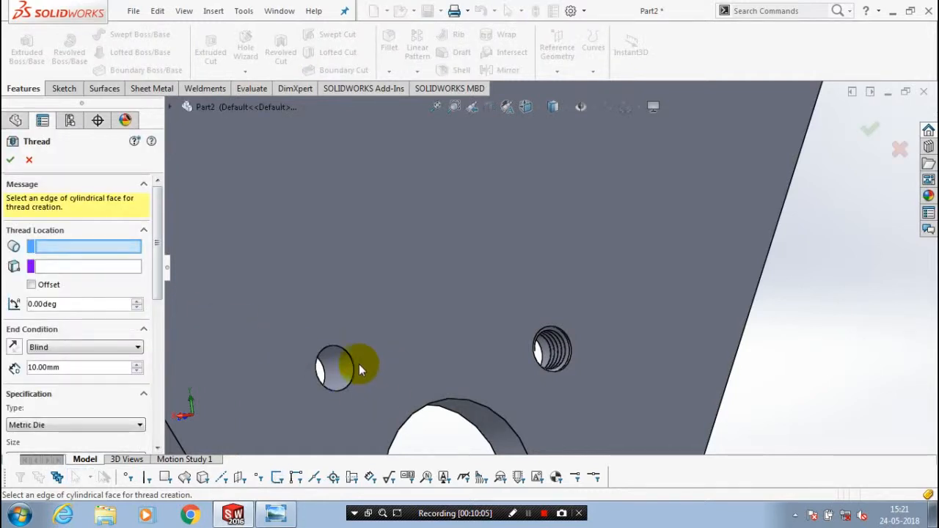
click(352, 359)
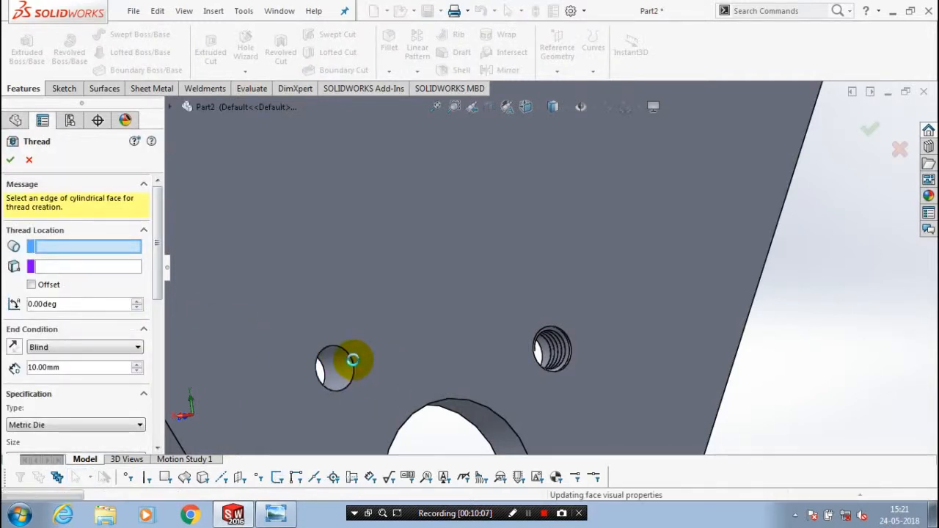
click(352, 359)
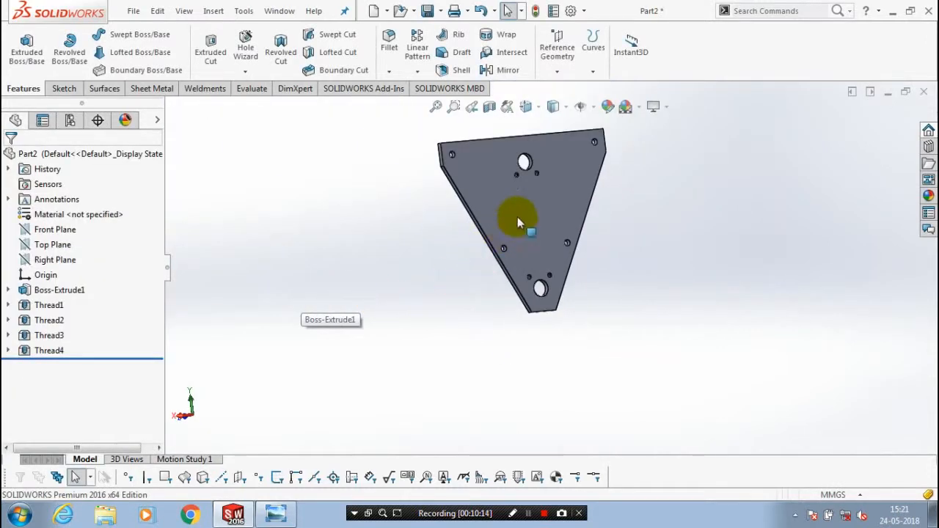
scroll(up, 3)
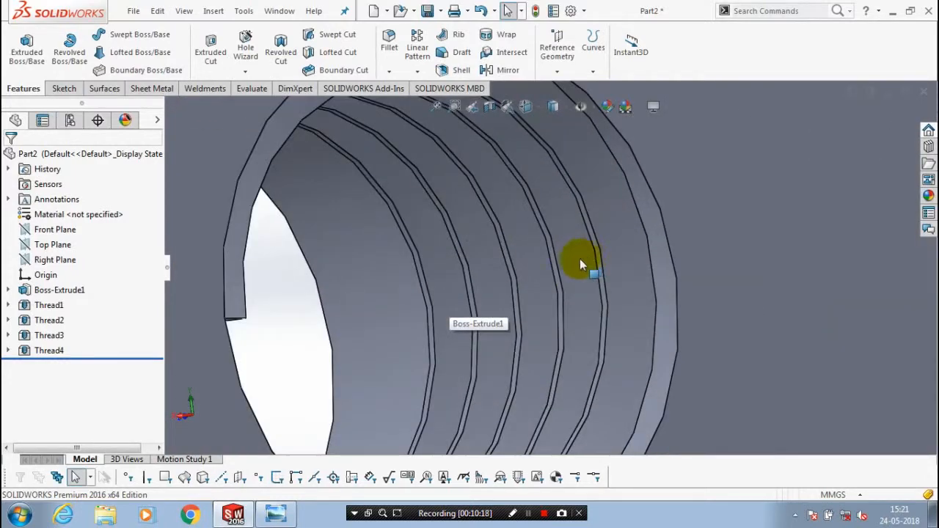
mouse_move(502, 286)
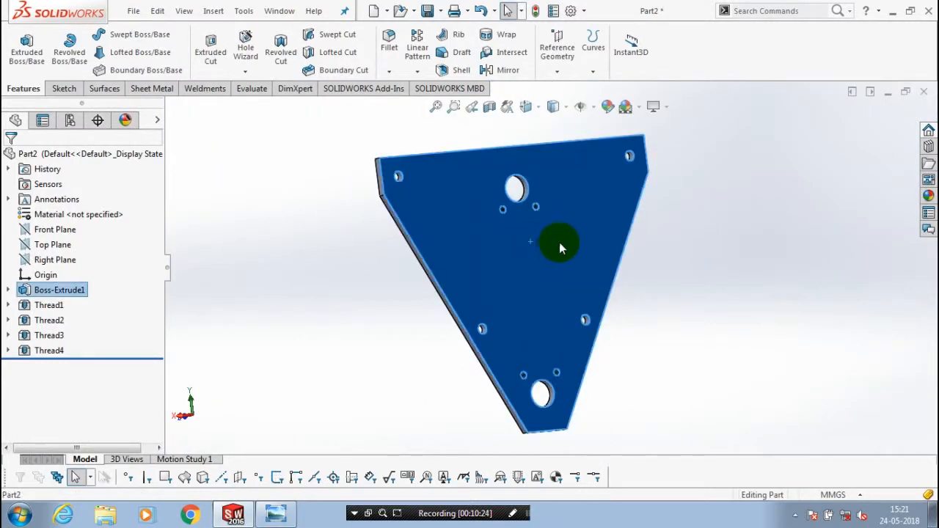
right_click(562, 245)
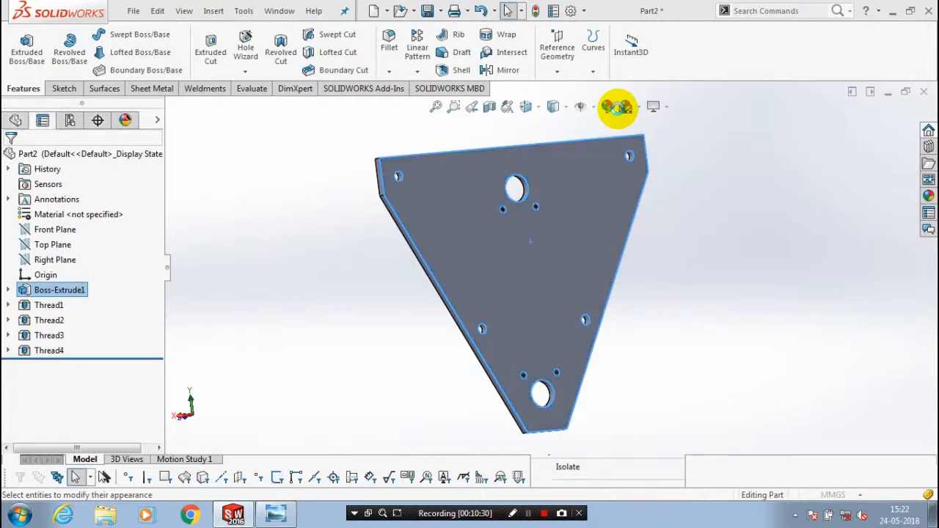
- Select the whole plate body in Edit Appearance and apply a yellow colour
click(608, 106)
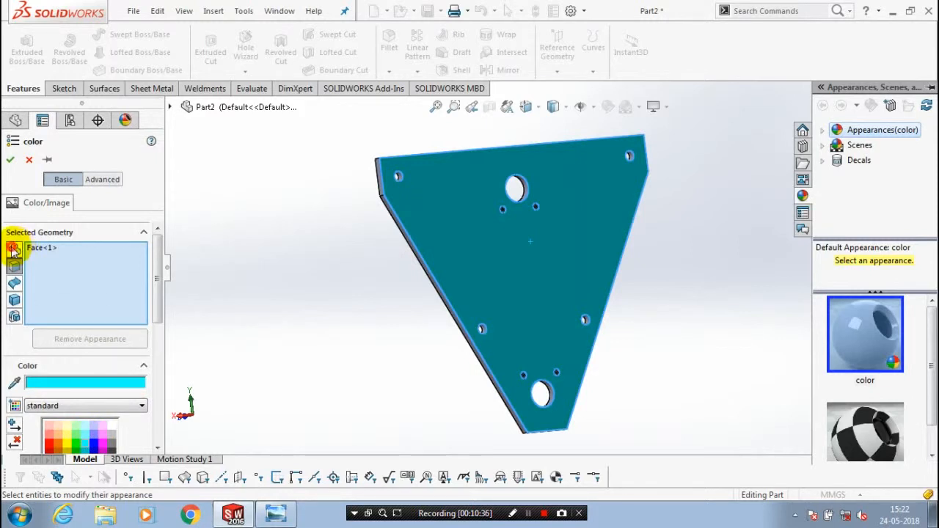
mouse_move(66, 263)
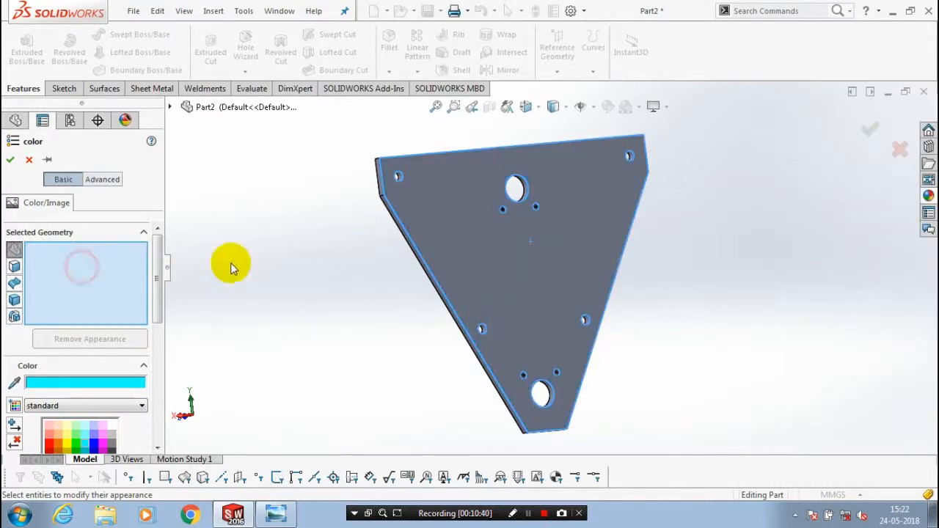
click(402, 227)
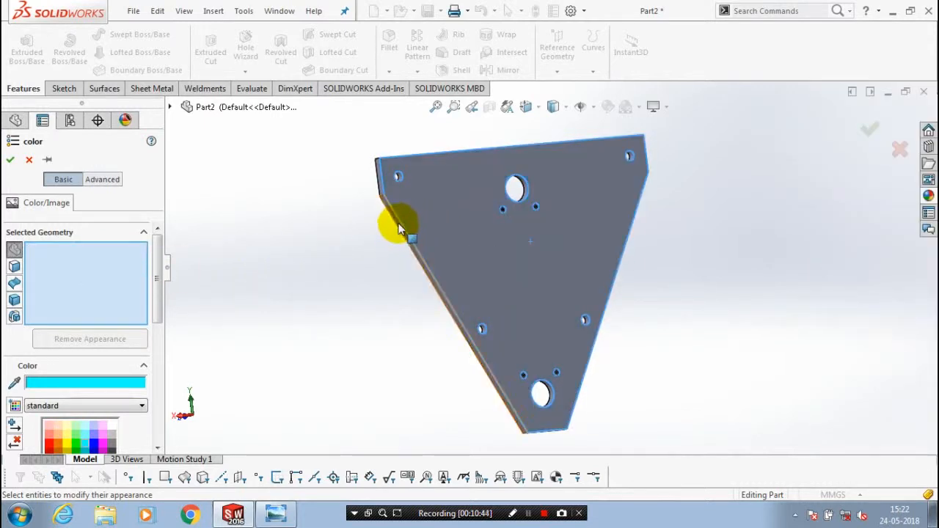
click(400, 224)
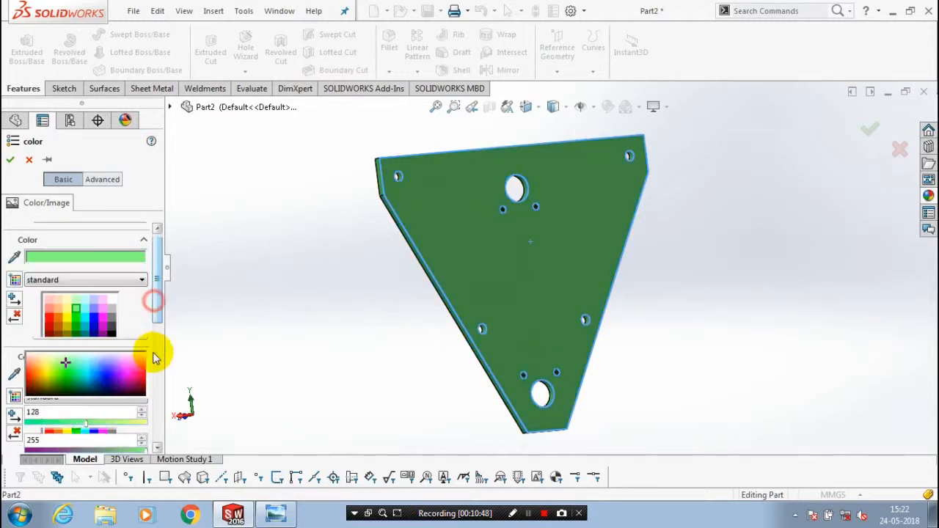
click(81, 308)
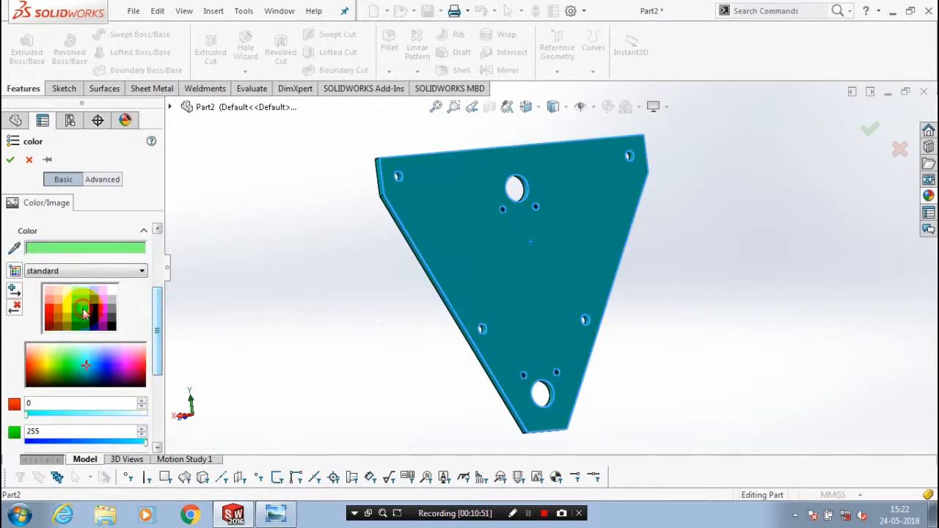
click(80, 305)
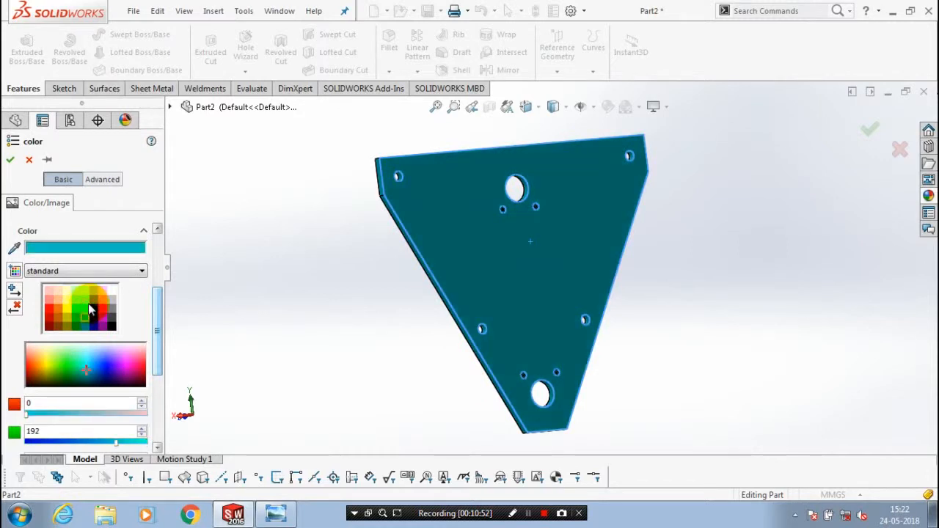
click(86, 312)
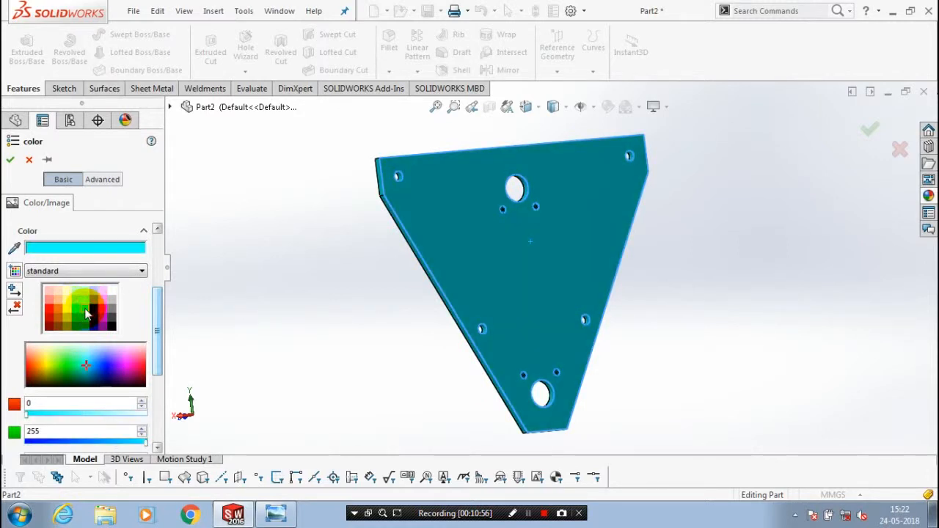
click(103, 306)
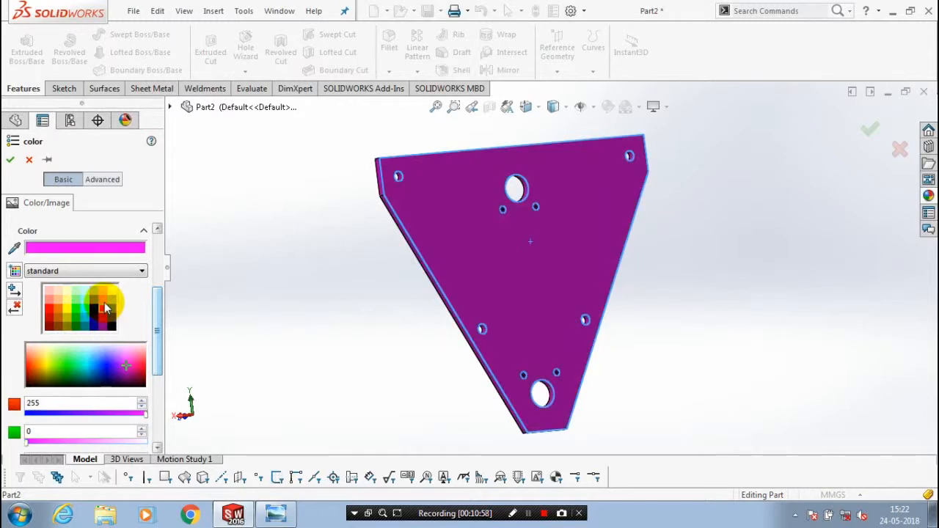
click(60, 301)
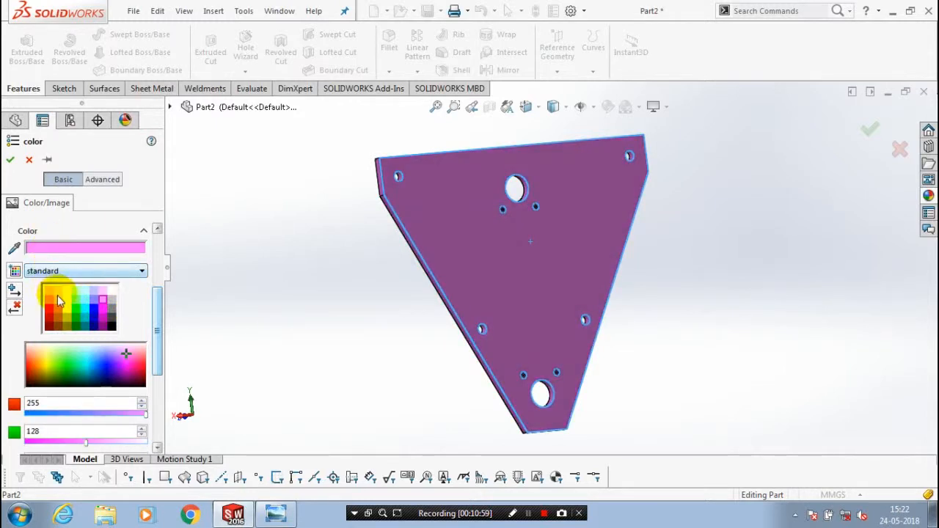
click(64, 303)
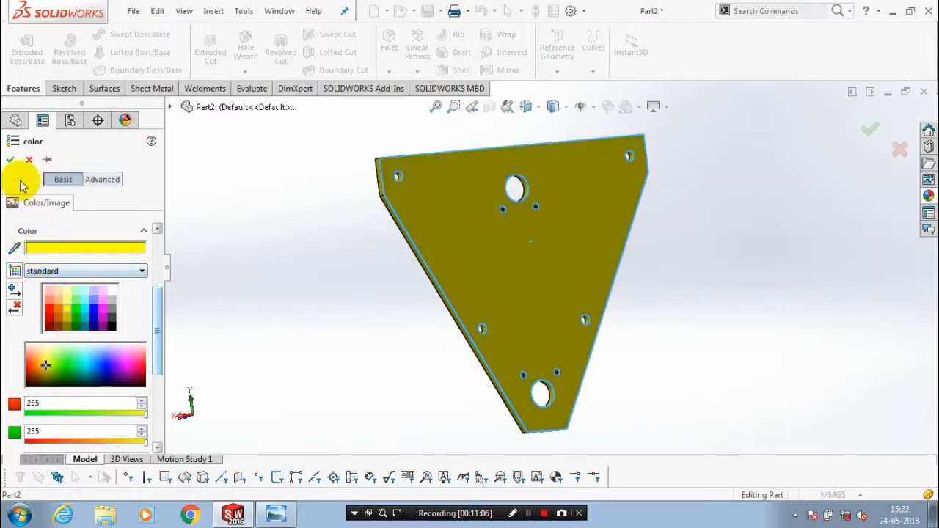
click(11, 160)
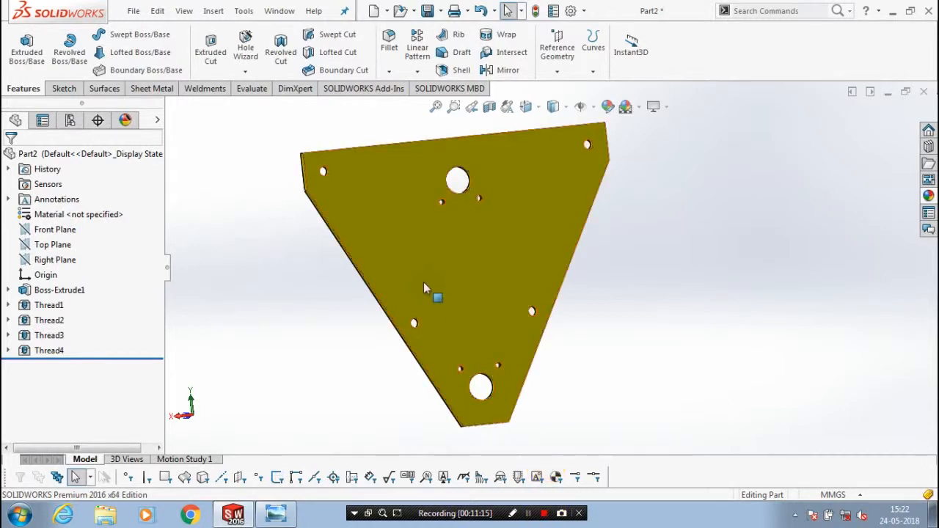
click(134, 10)
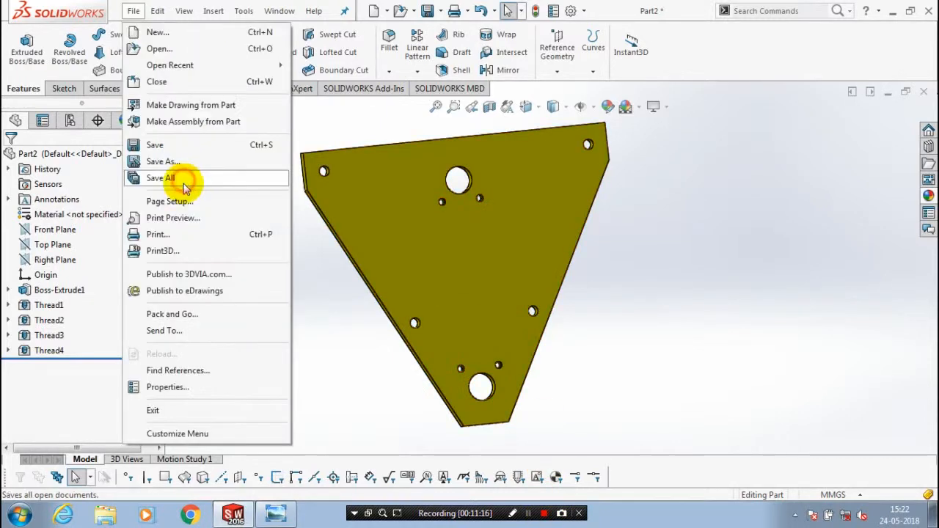